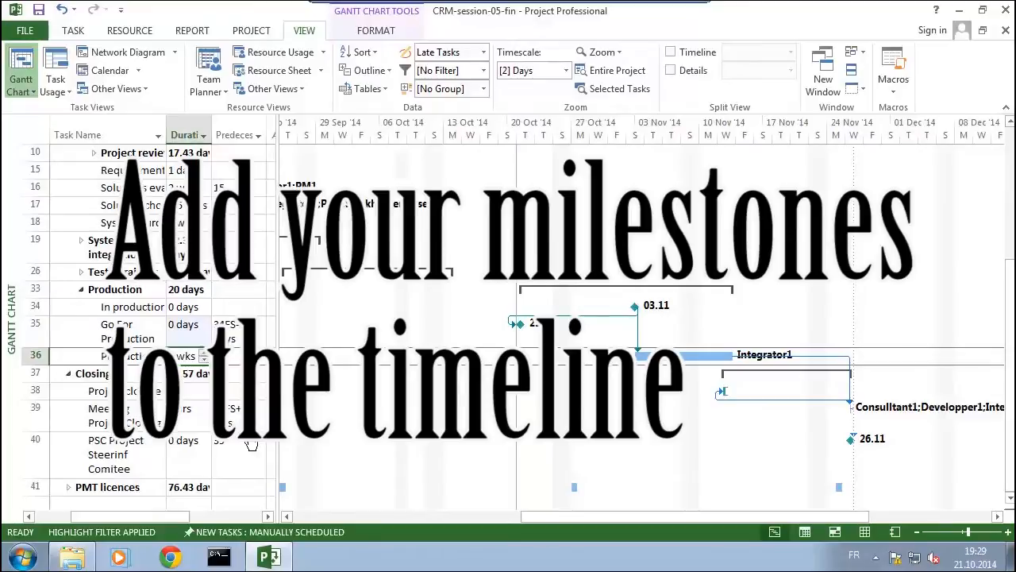
mouse_move(733, 425)
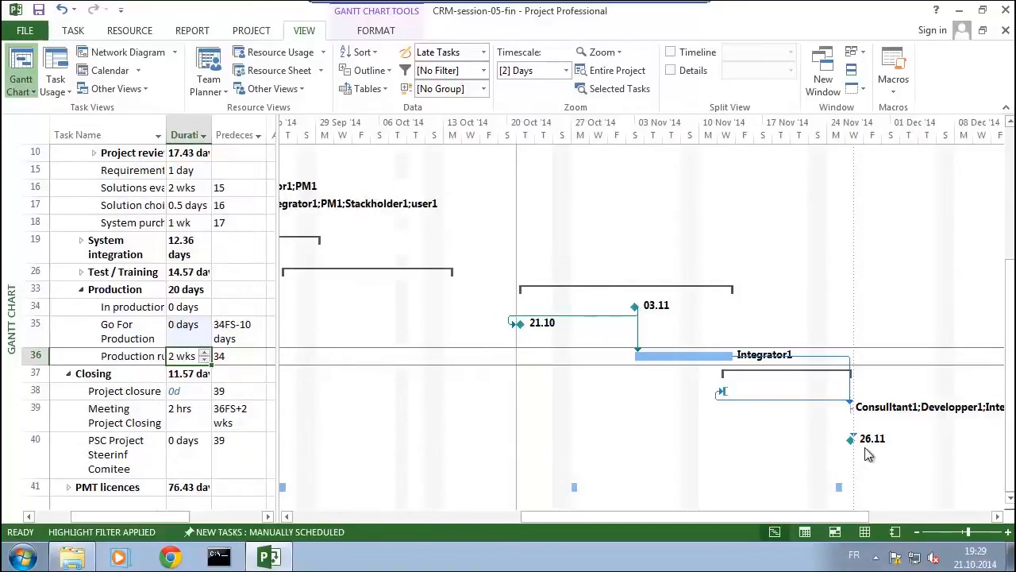
mouse_move(803, 445)
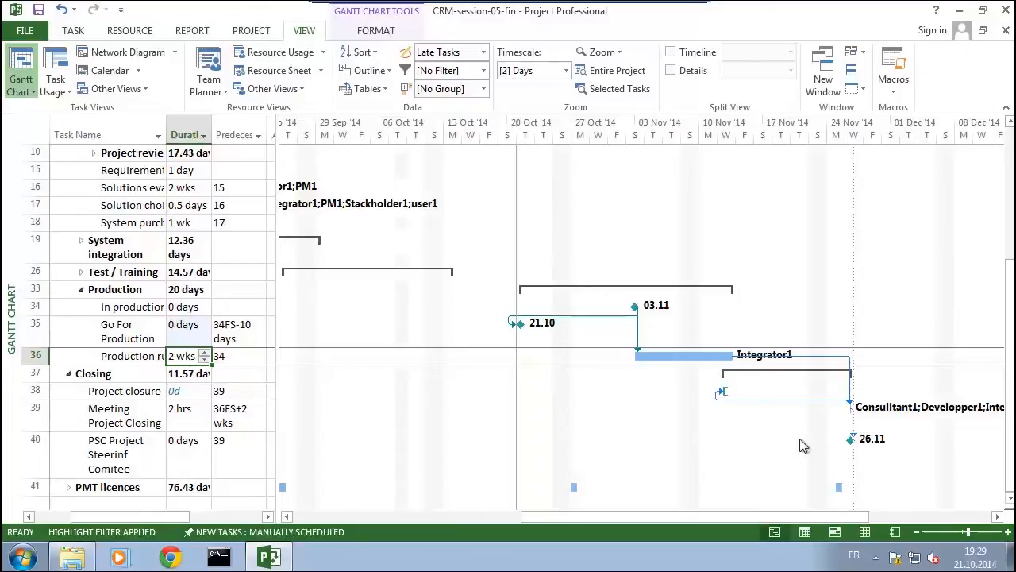
mouse_move(775, 438)
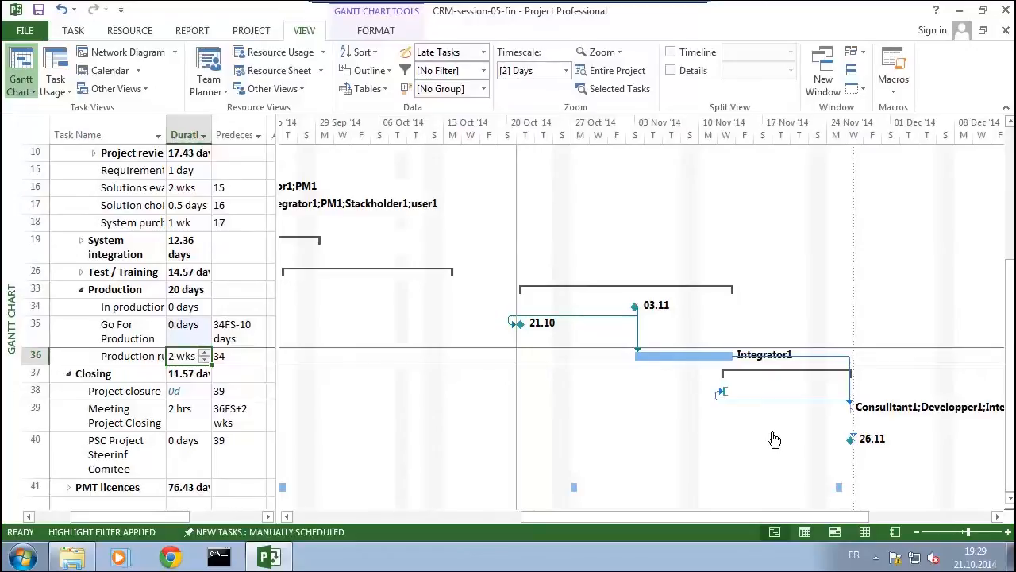
mouse_move(702, 324)
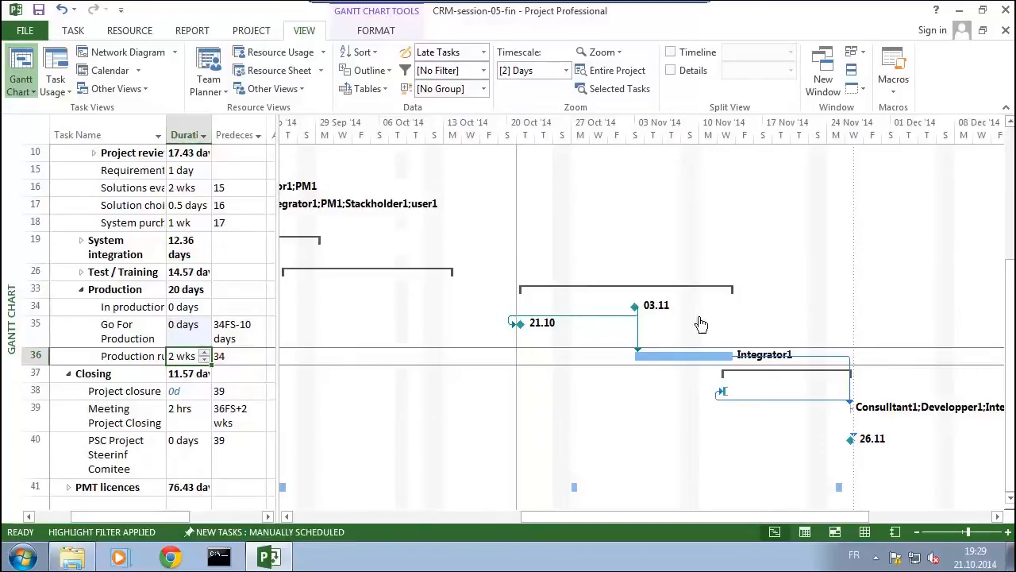
mouse_move(688, 280)
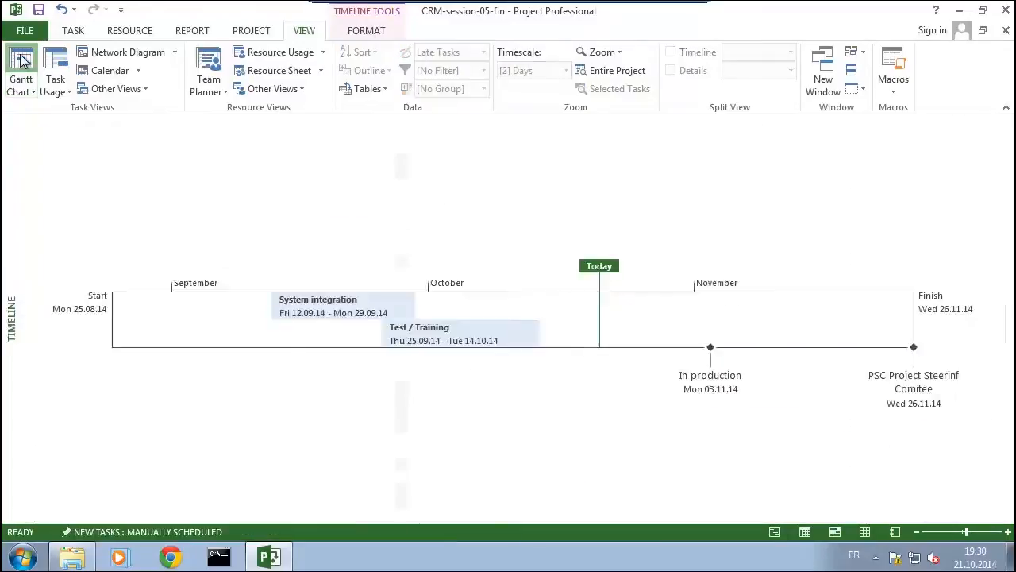
Show the Timeline pane above the Gantt chart via View > Split View.
left_click(21, 67)
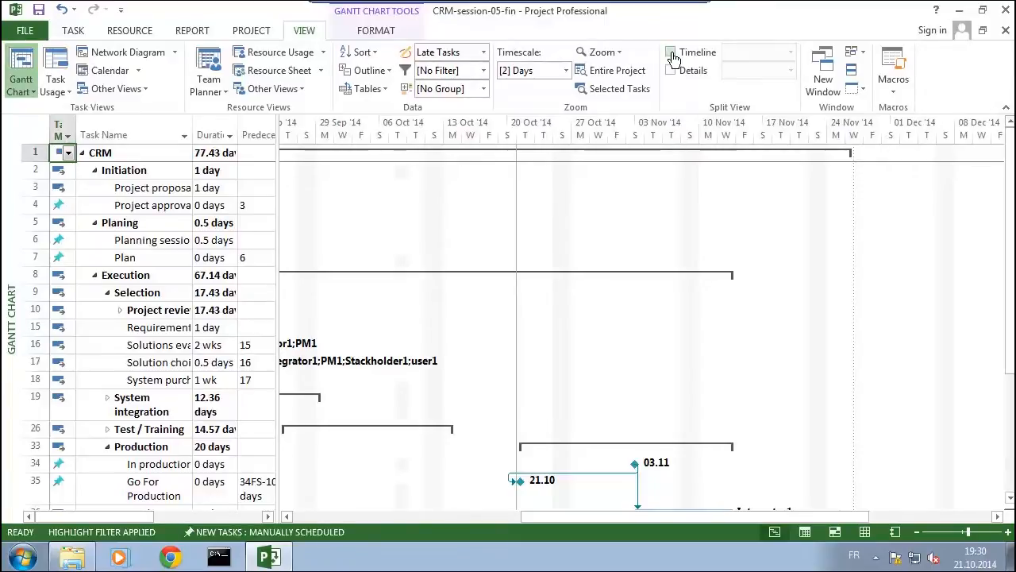
left_click(670, 51)
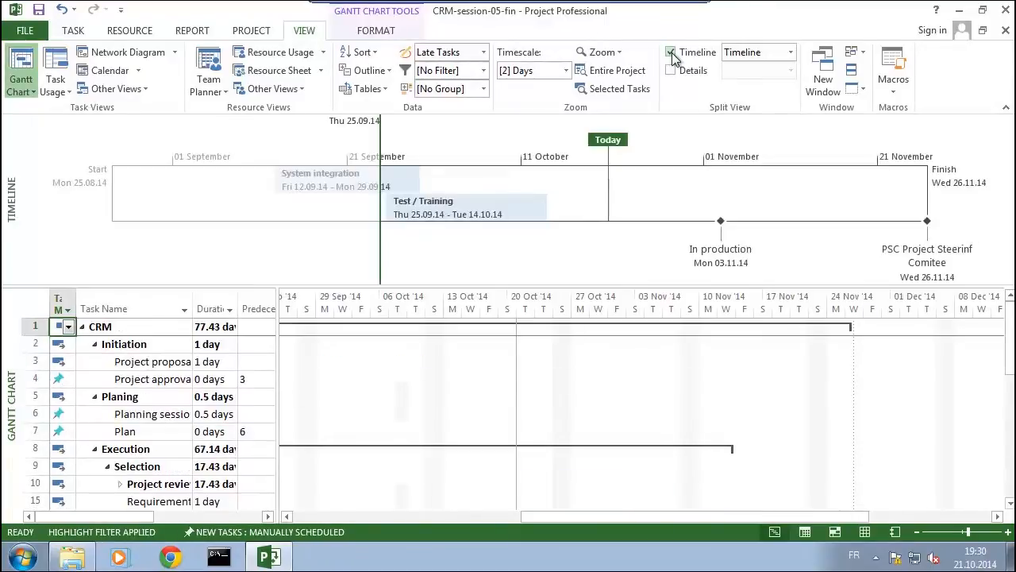
left_click(672, 53)
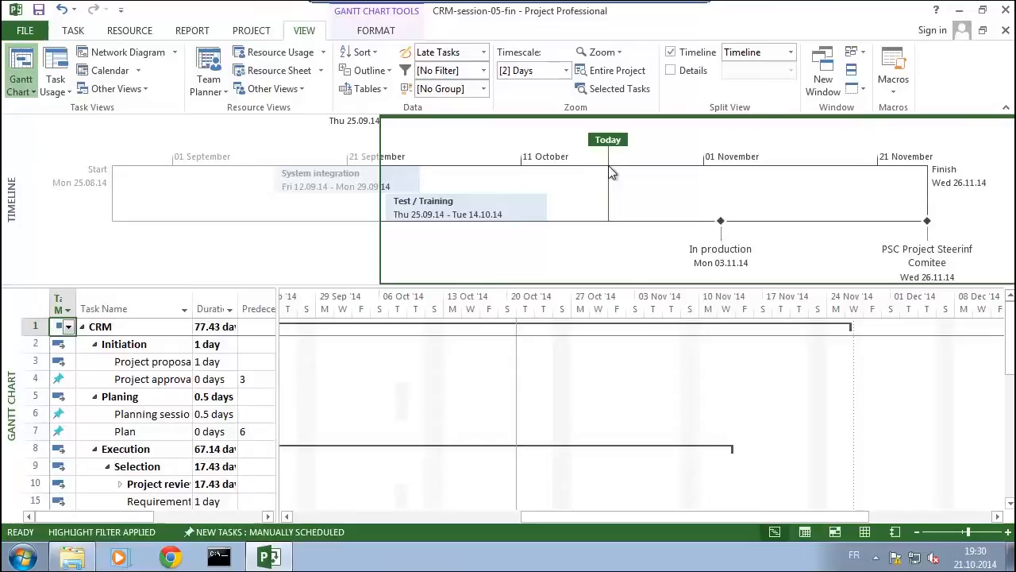
mouse_move(672, 226)
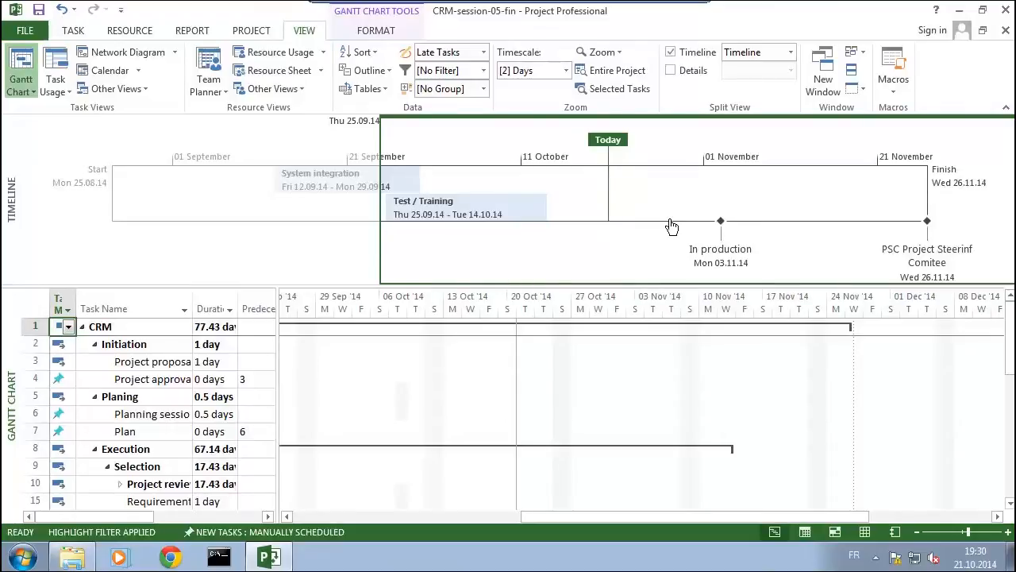
mouse_move(736, 237)
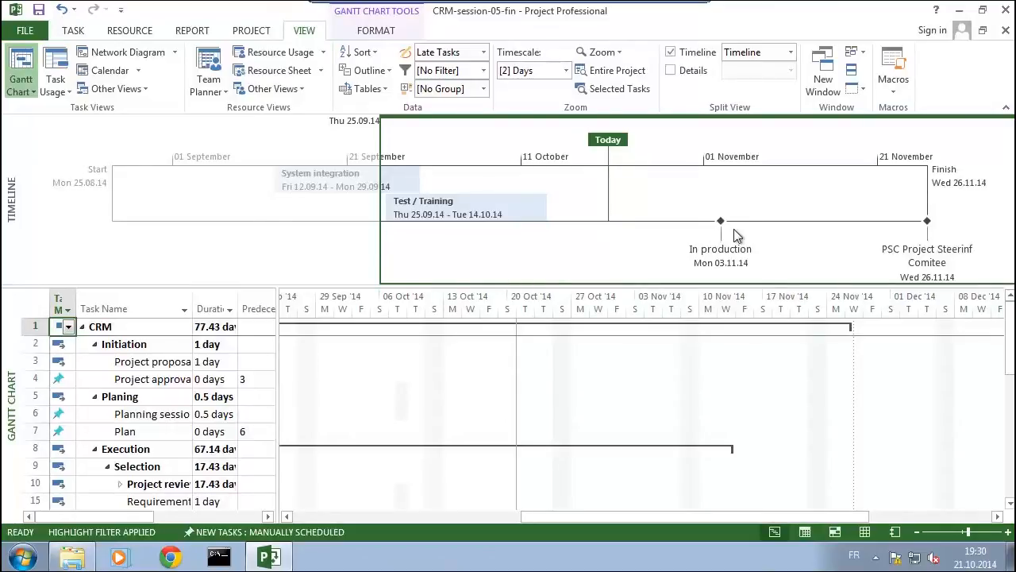
mouse_move(877, 241)
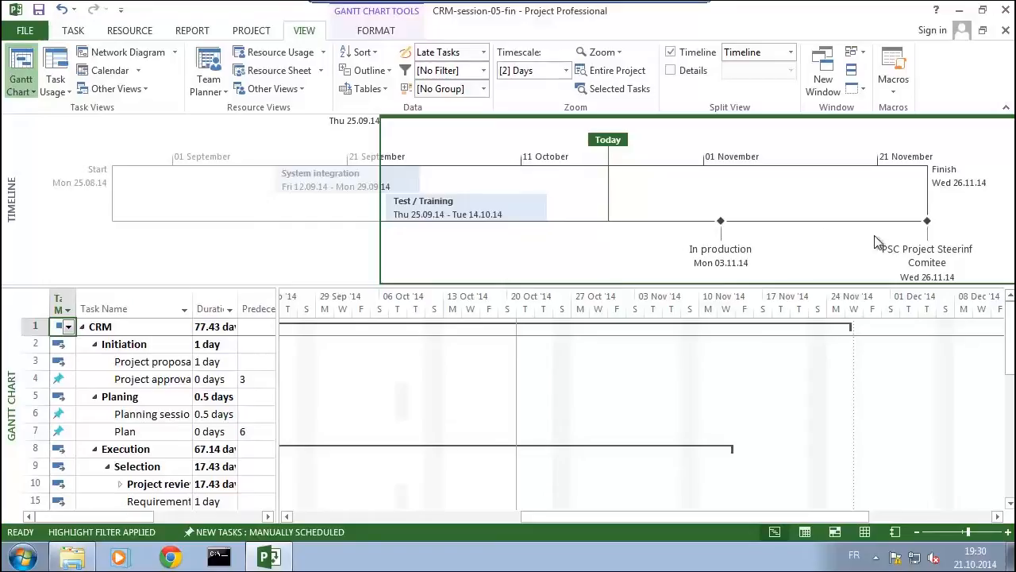
mouse_move(754, 232)
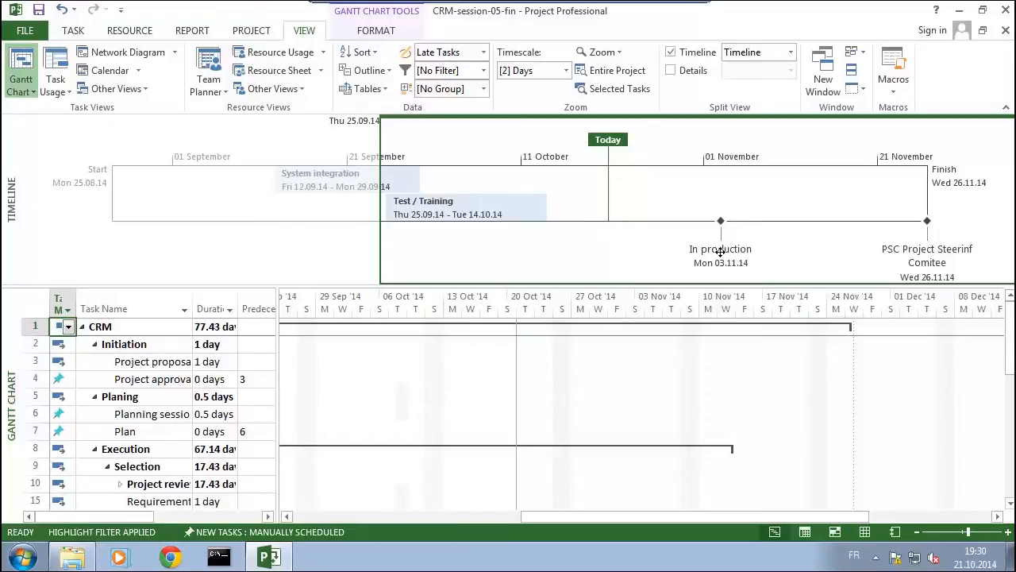
mouse_move(721, 254)
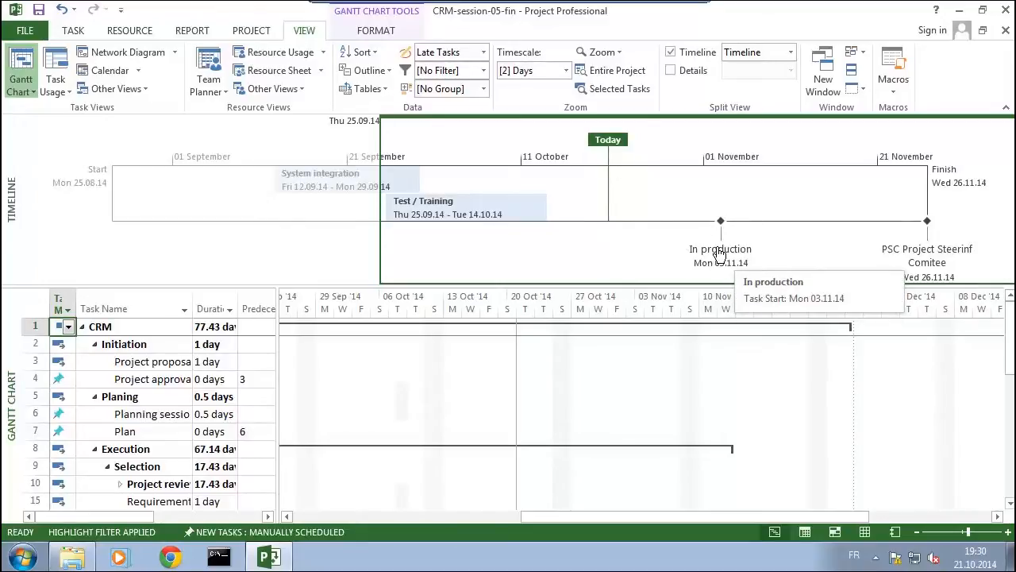
mouse_move(721, 266)
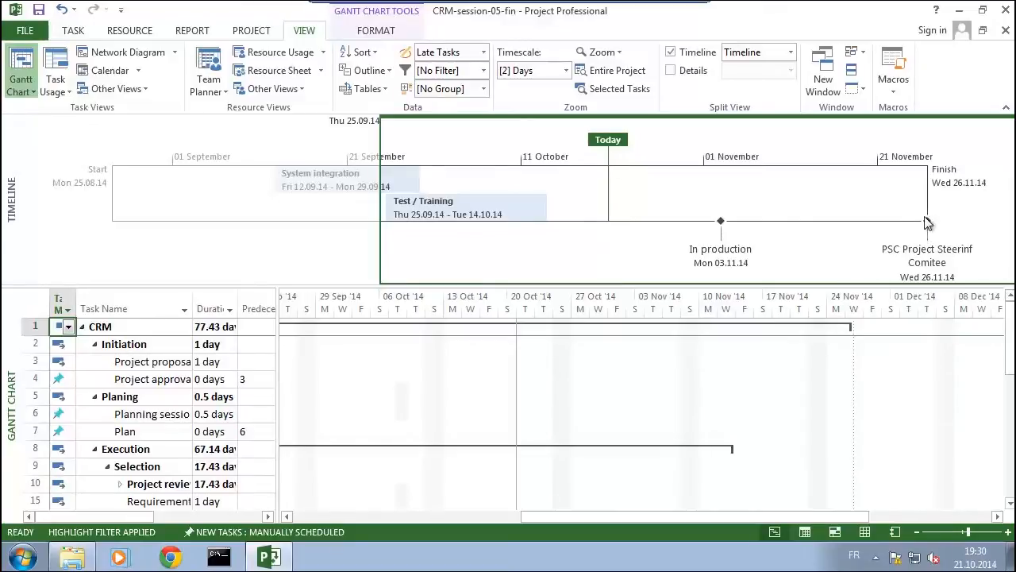
mouse_move(833, 273)
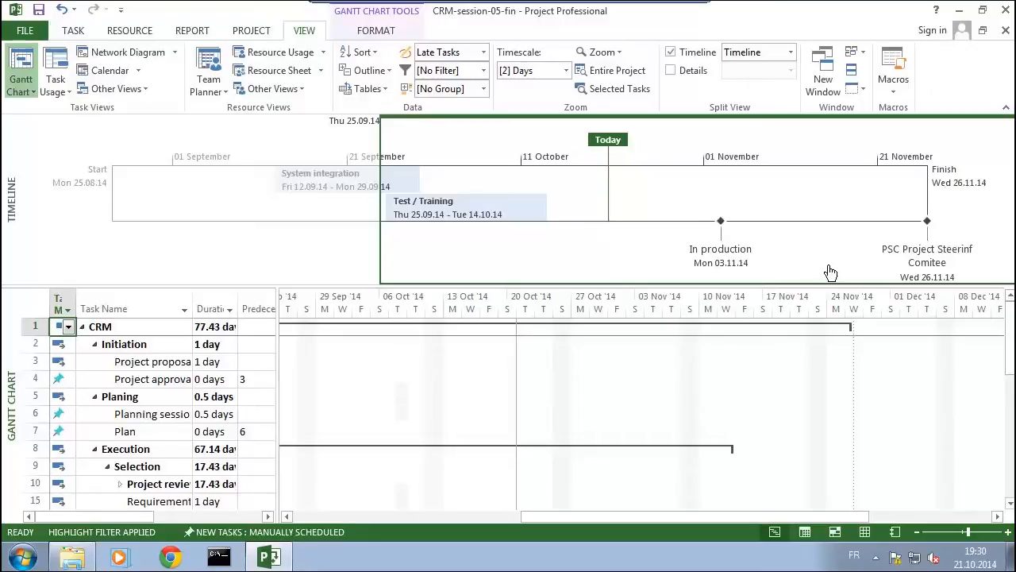
mouse_move(740, 245)
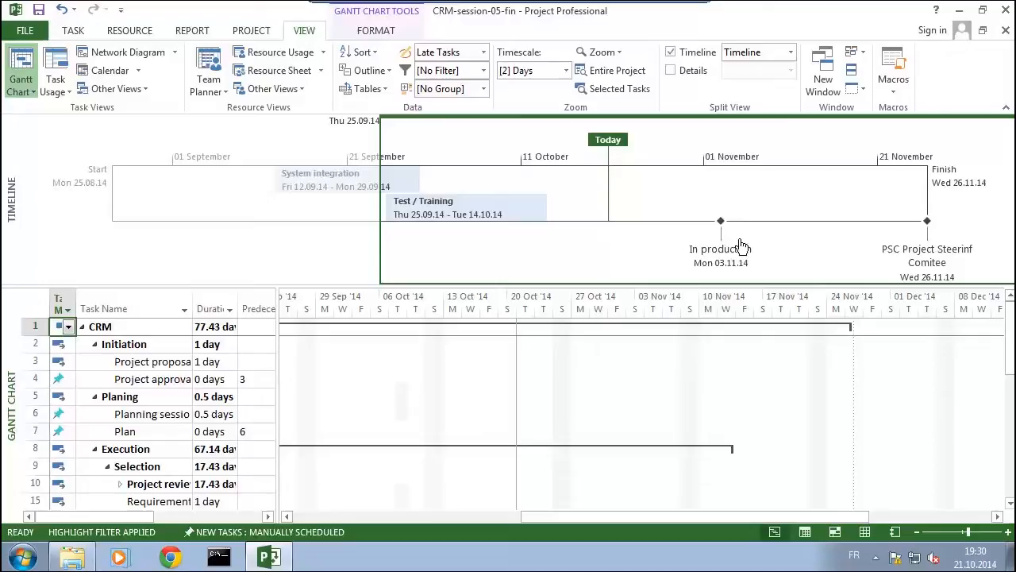
mouse_move(731, 232)
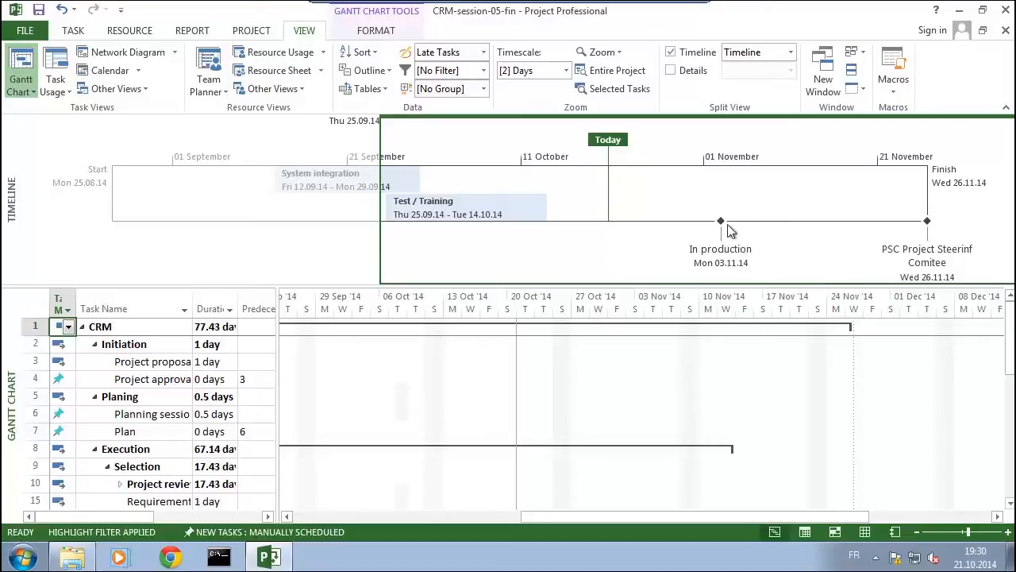
mouse_move(733, 238)
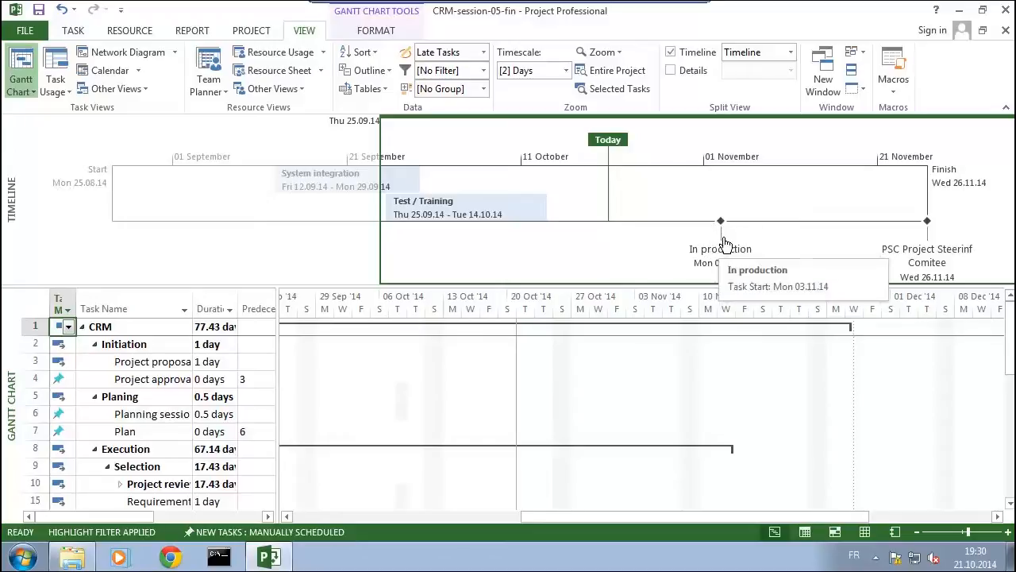
mouse_move(924, 230)
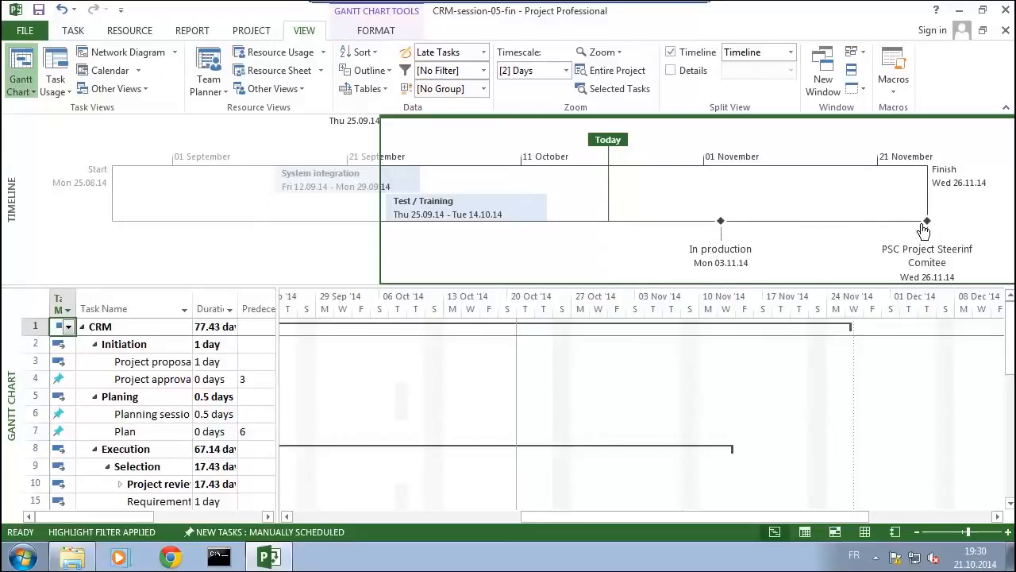
mouse_move(905, 225)
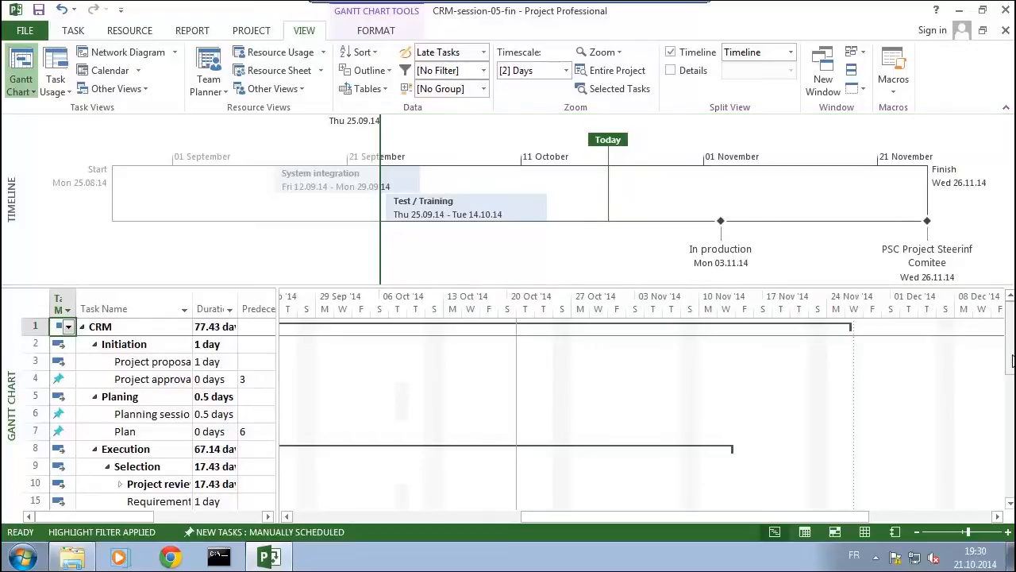
Enable Display on Timeline for the Plan task (Mon 25.08.14) in Task Information.
scroll("down", 3)
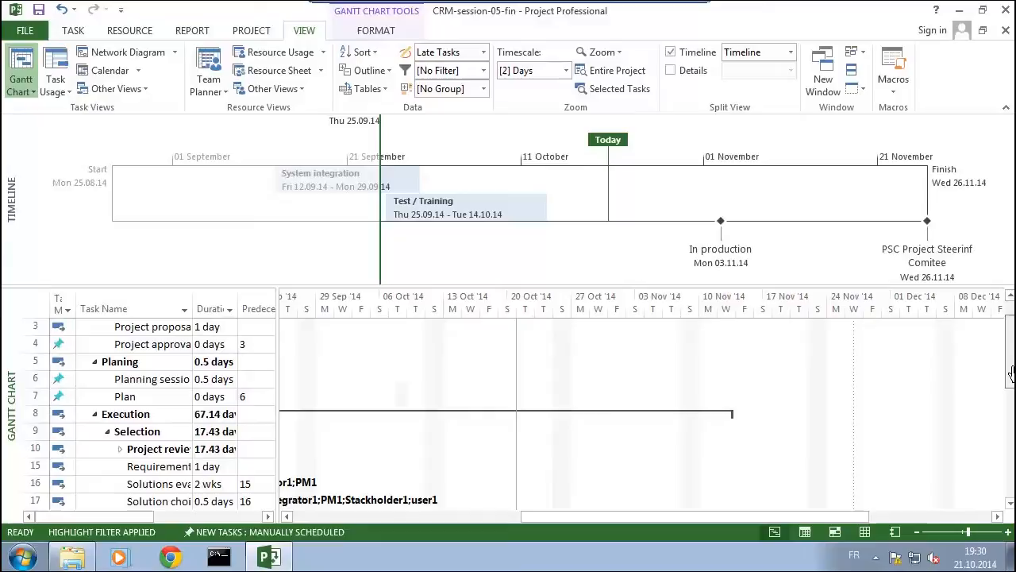
scroll("down", 3)
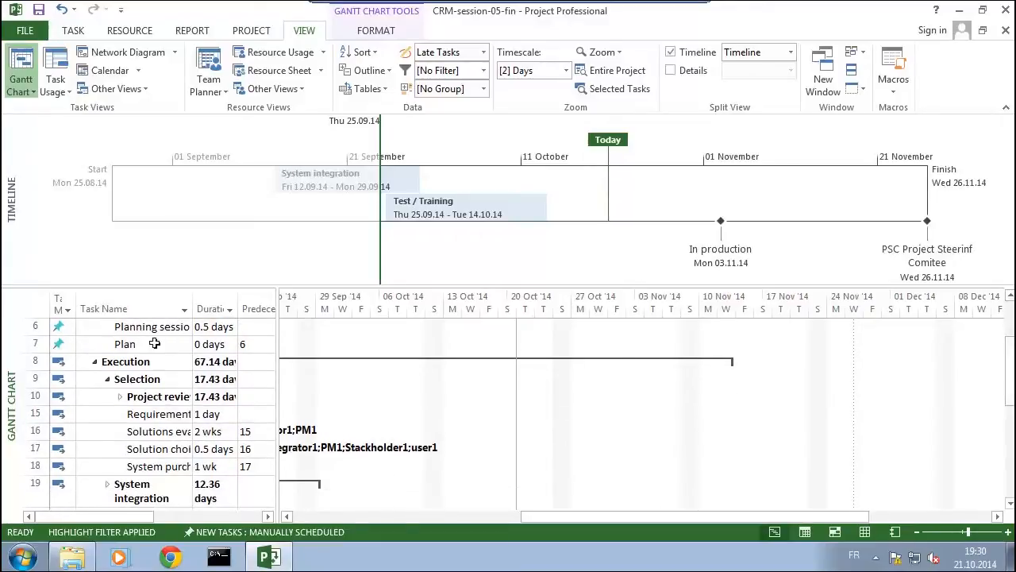
left_click(124, 343)
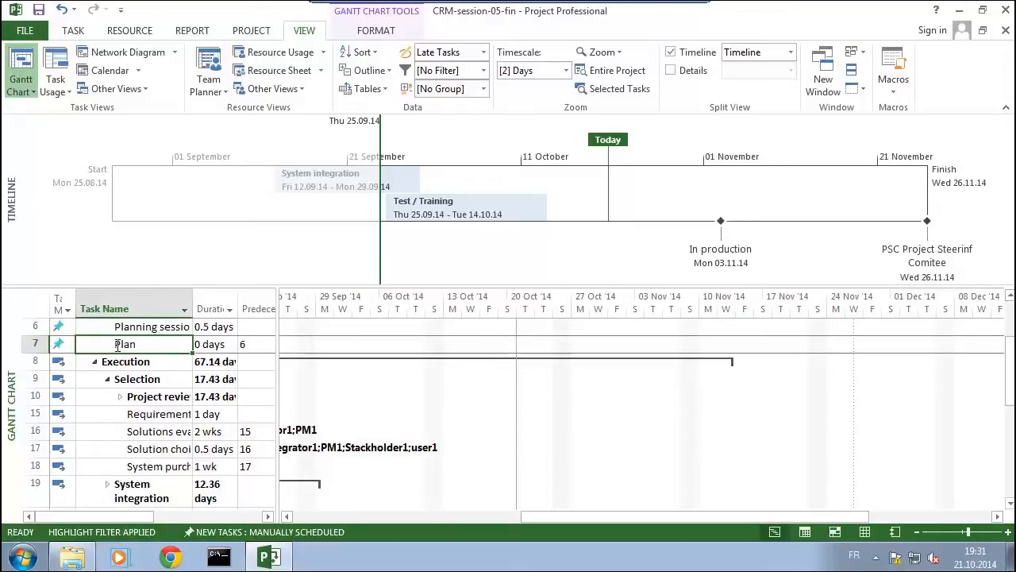
double_click(124, 343)
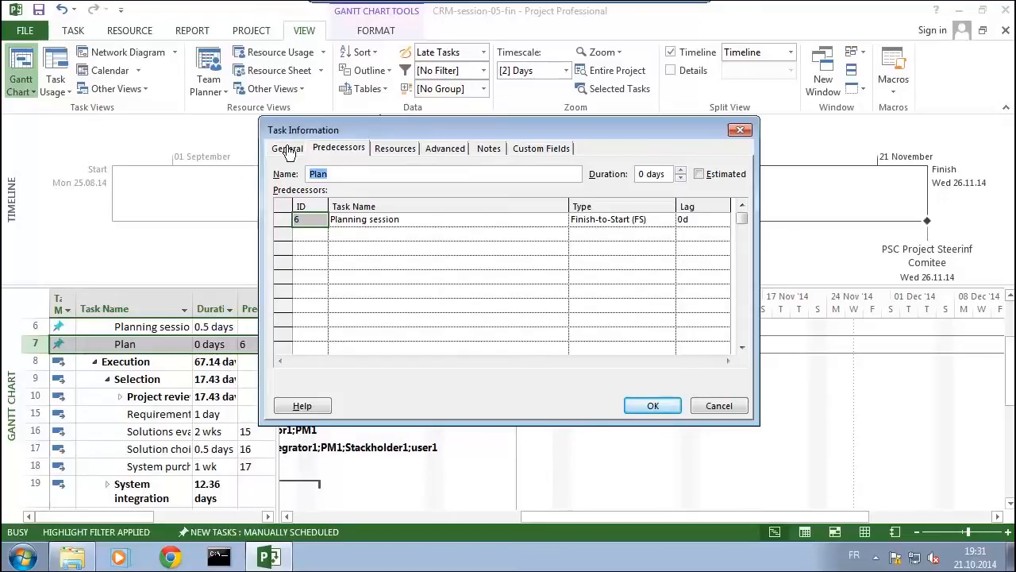
left_click(286, 147)
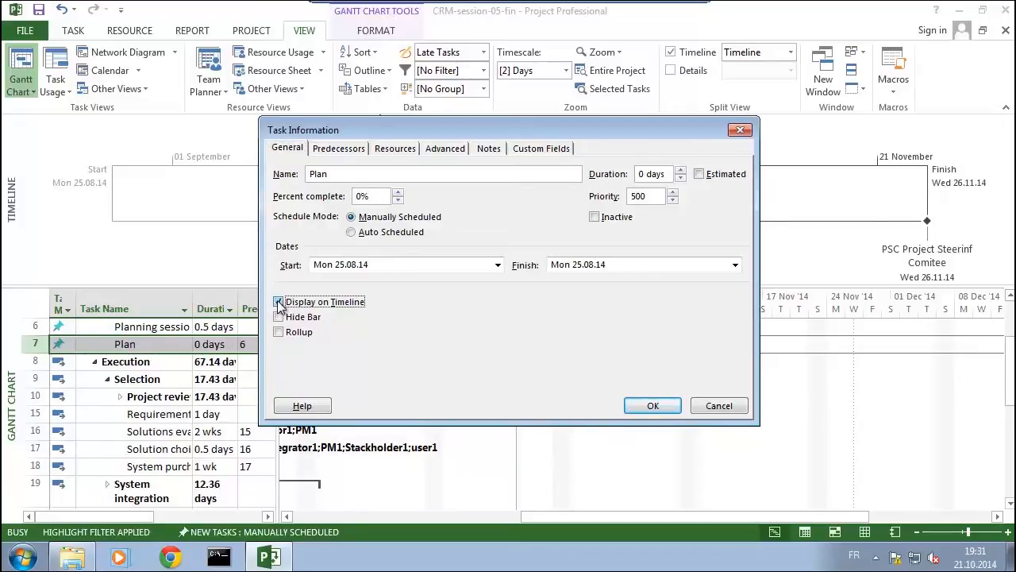
left_click(280, 302)
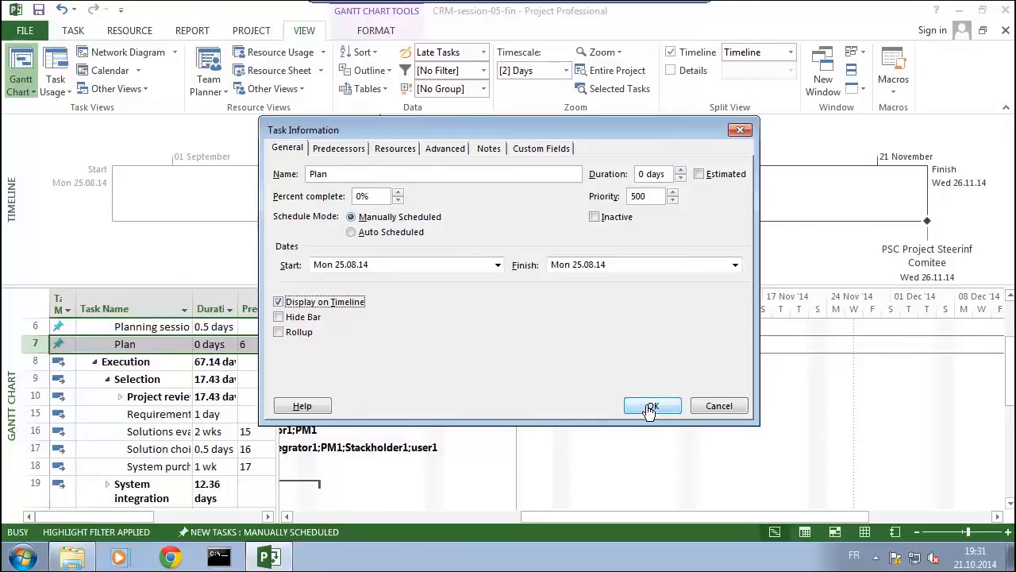
left_click(651, 407)
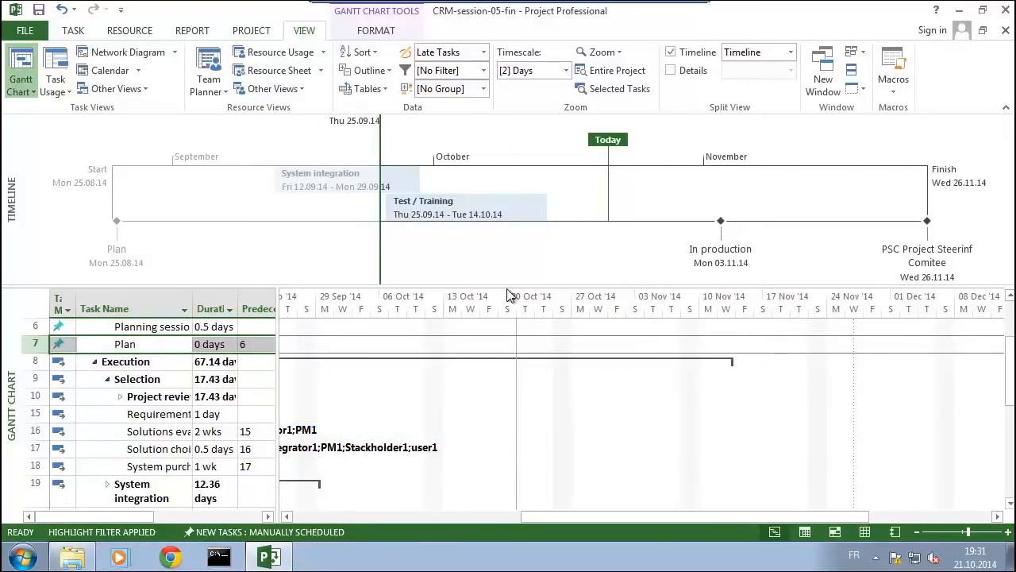
mouse_move(213, 260)
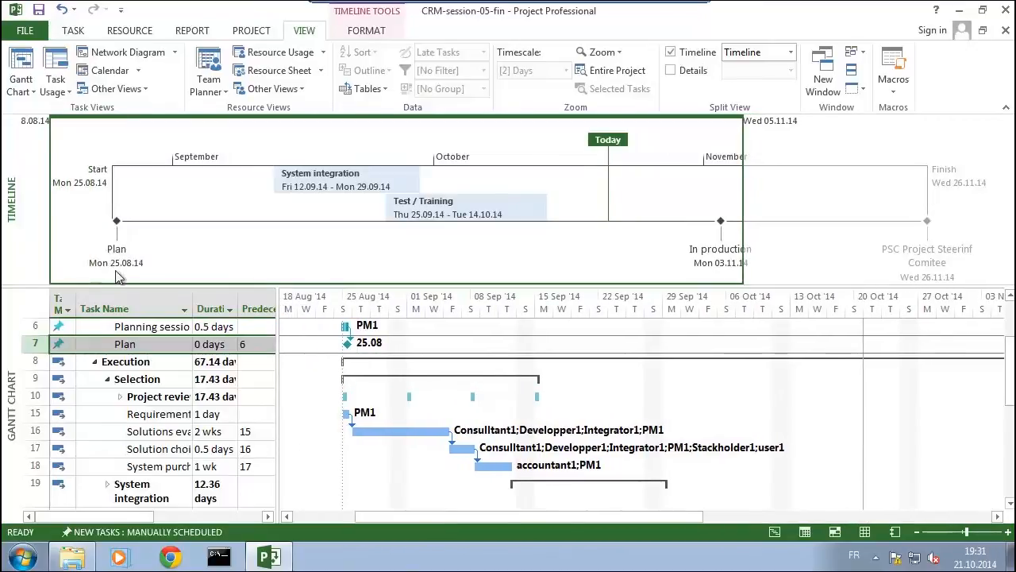
mouse_move(140, 239)
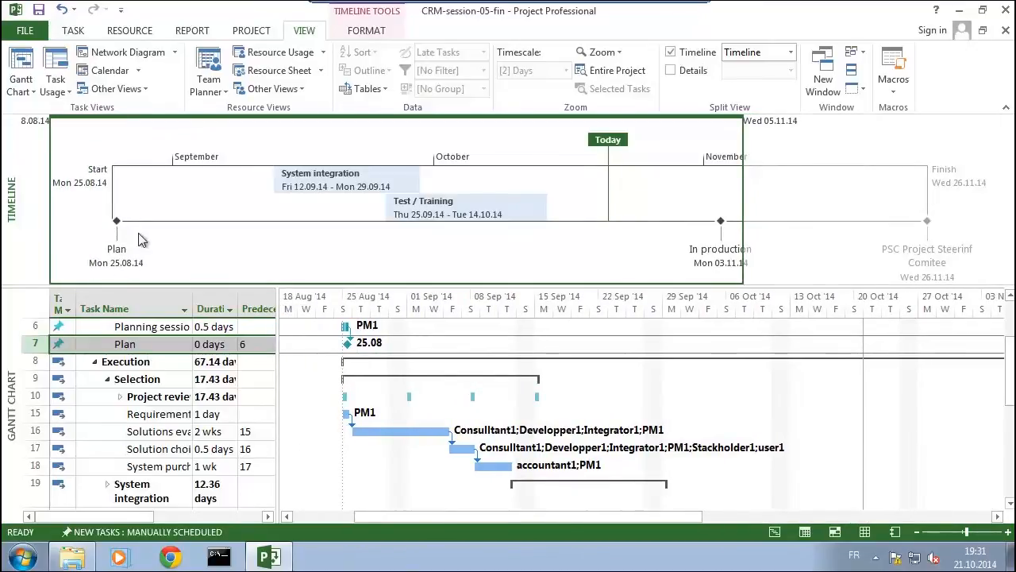
mouse_move(117, 224)
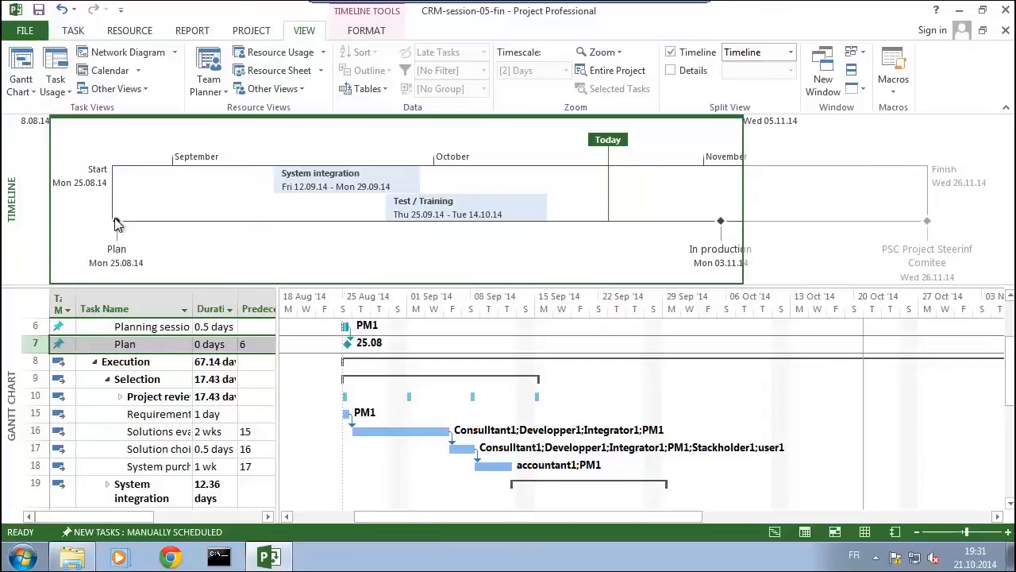
mouse_move(117, 221)
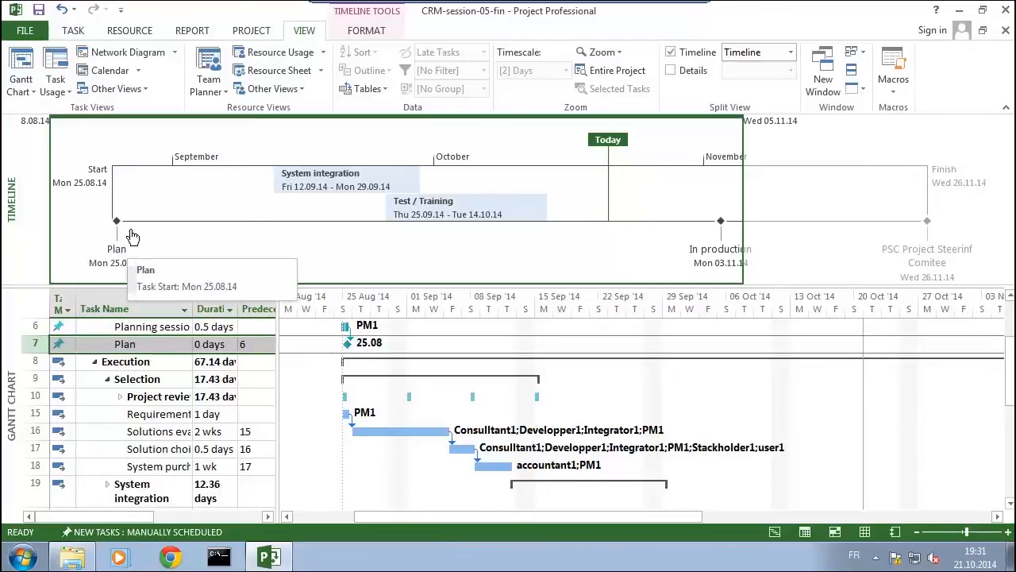
mouse_move(120, 222)
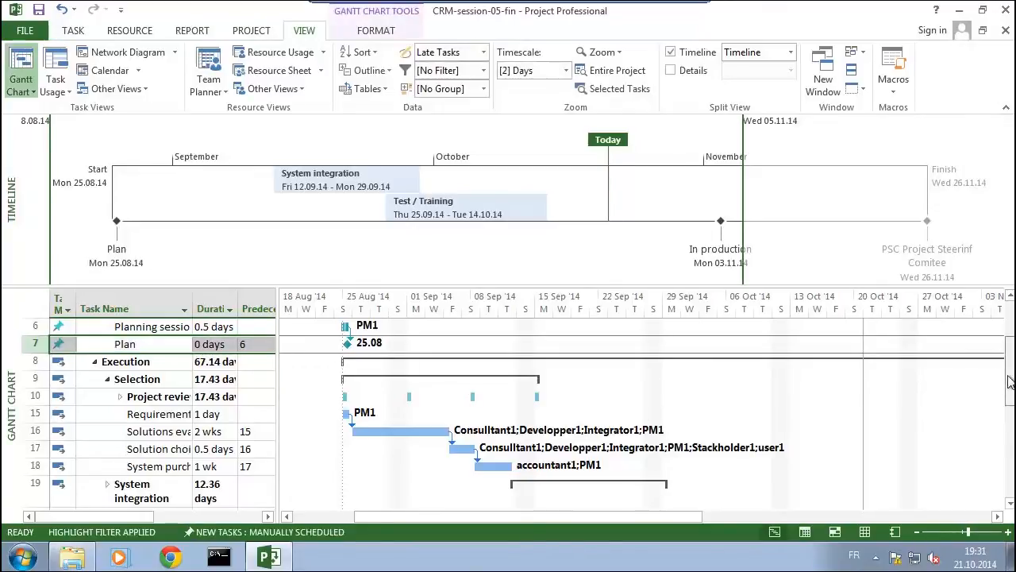
Enable Display on Timeline for the Project approval task (Tue 26.08.14).
scroll("up", 3)
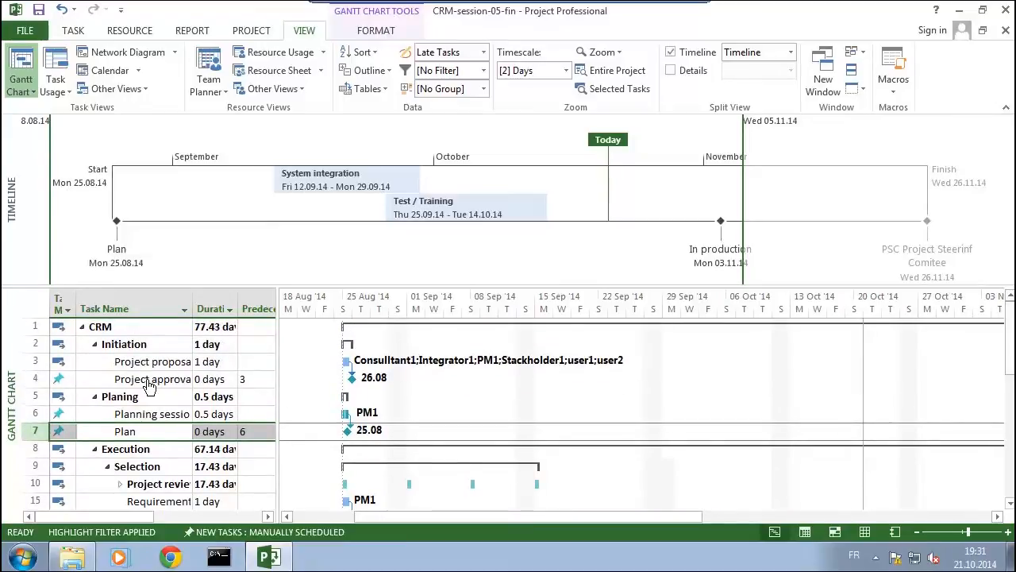
left_click(151, 378)
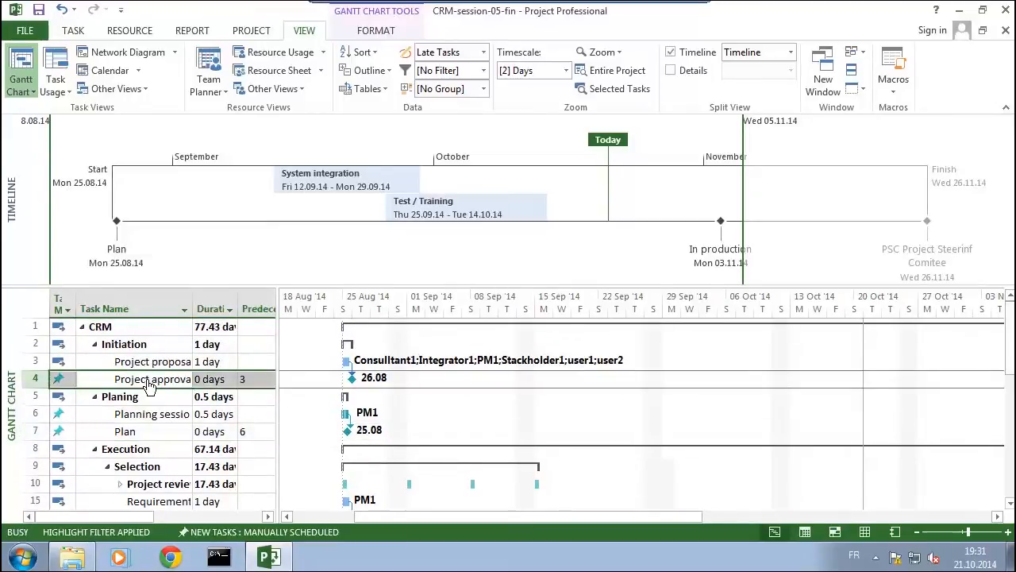
double_click(151, 378)
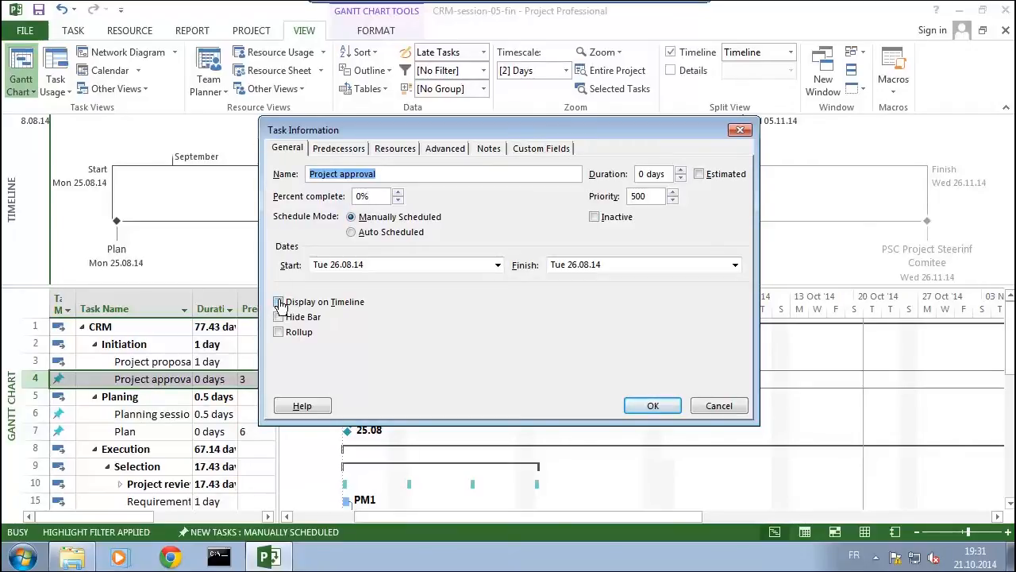
left_click(279, 302)
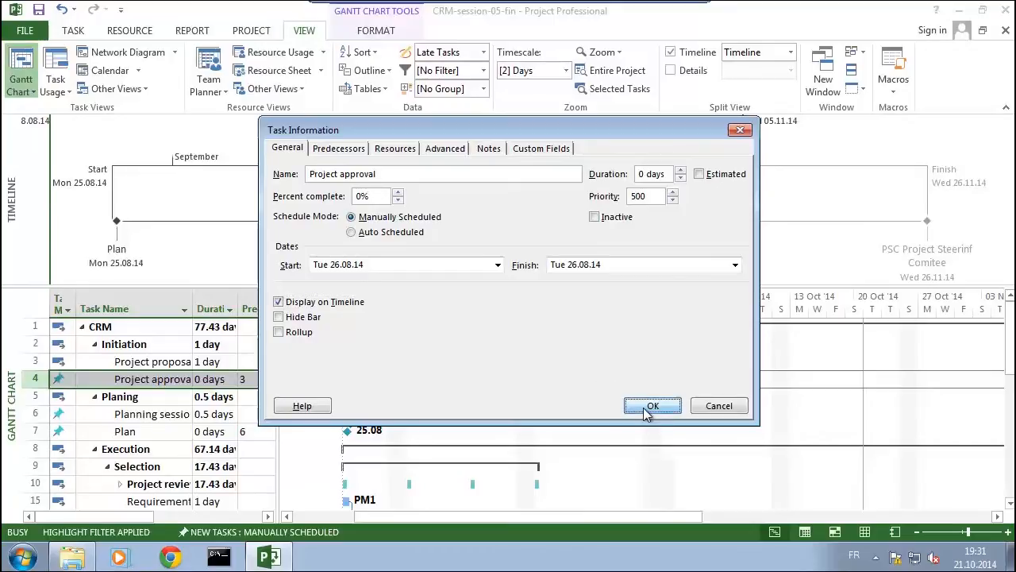
left_click(651, 405)
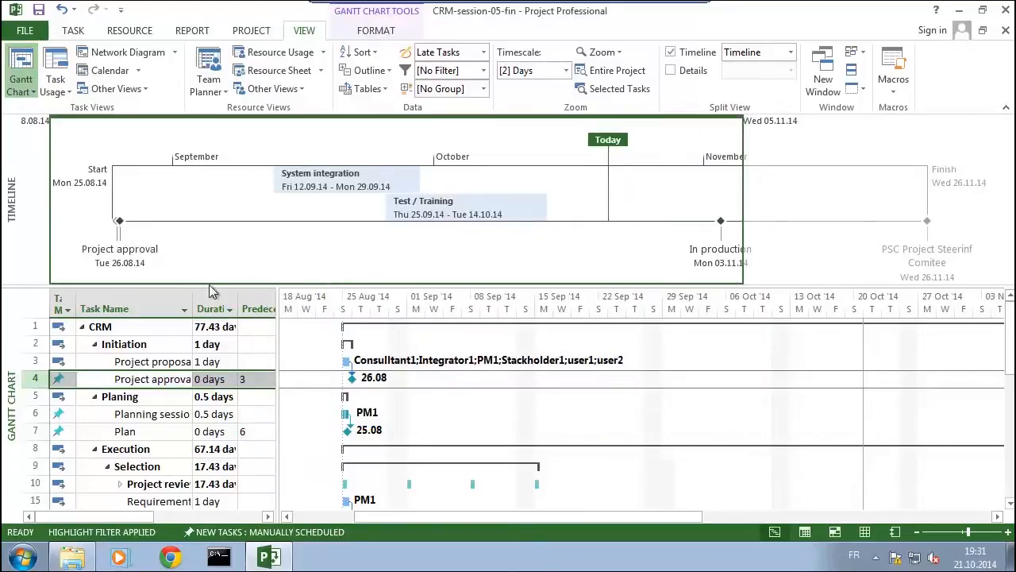
mouse_move(119, 247)
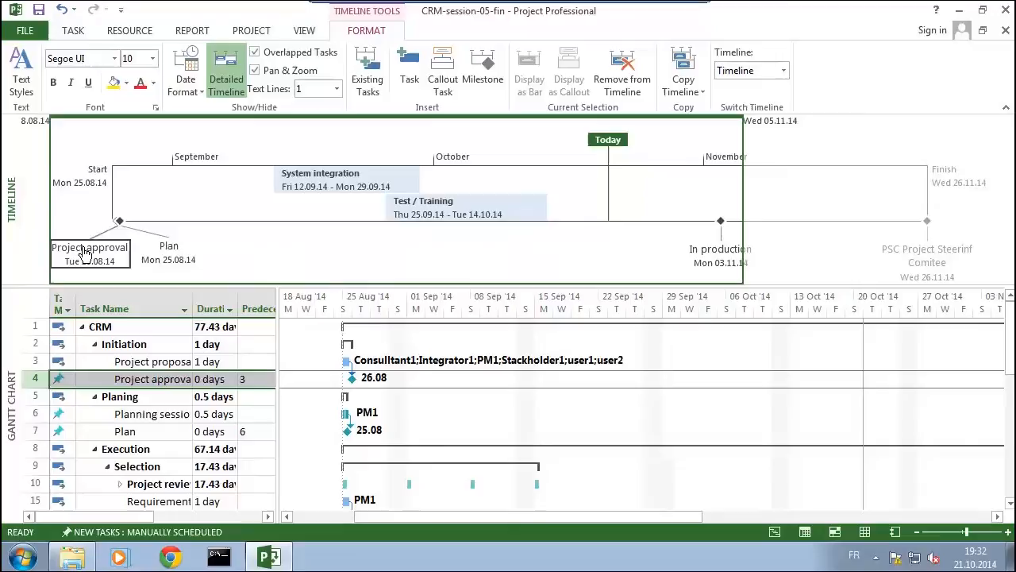
mouse_move(327, 240)
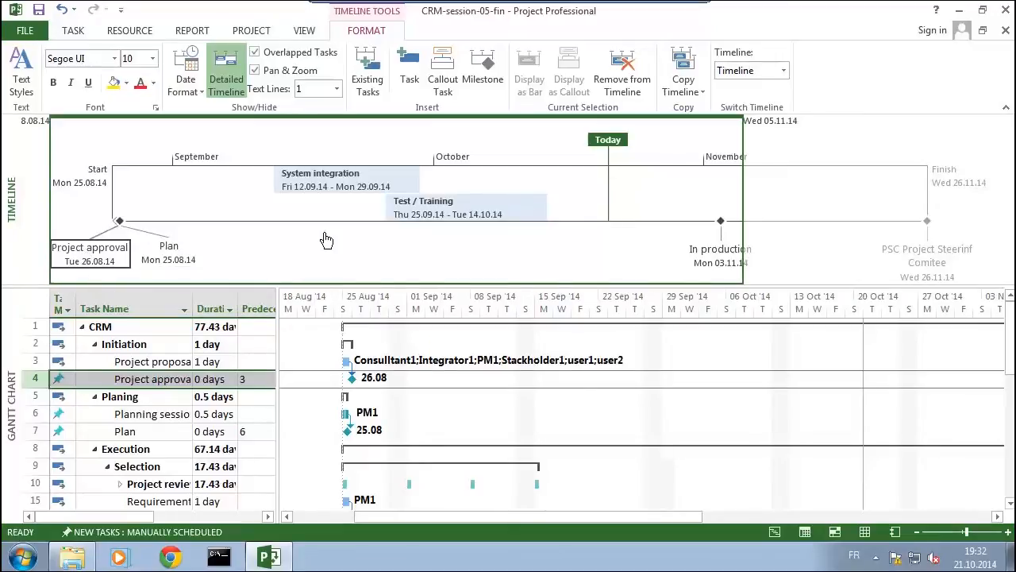
mouse_move(1000, 318)
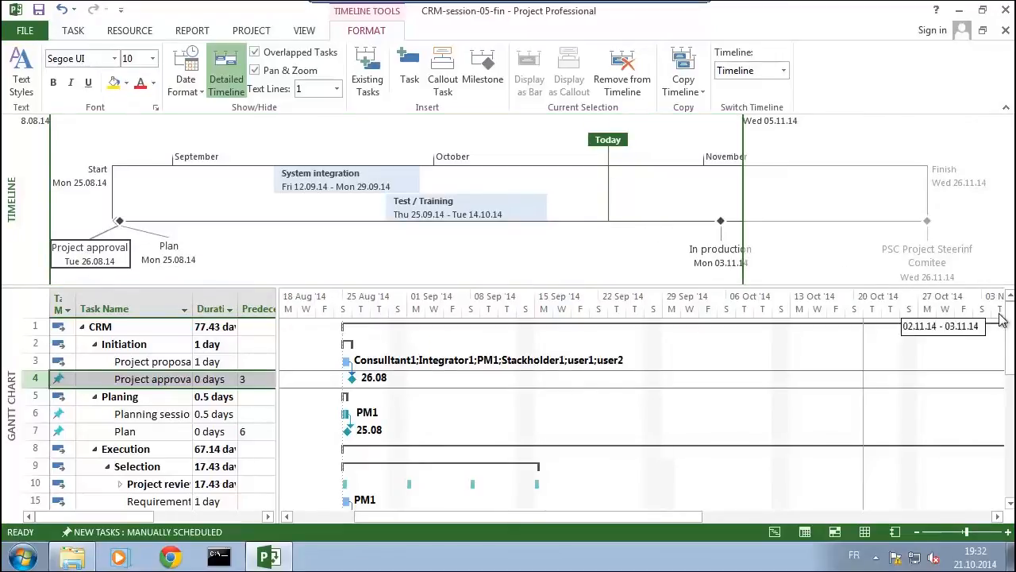
mouse_move(1009, 329)
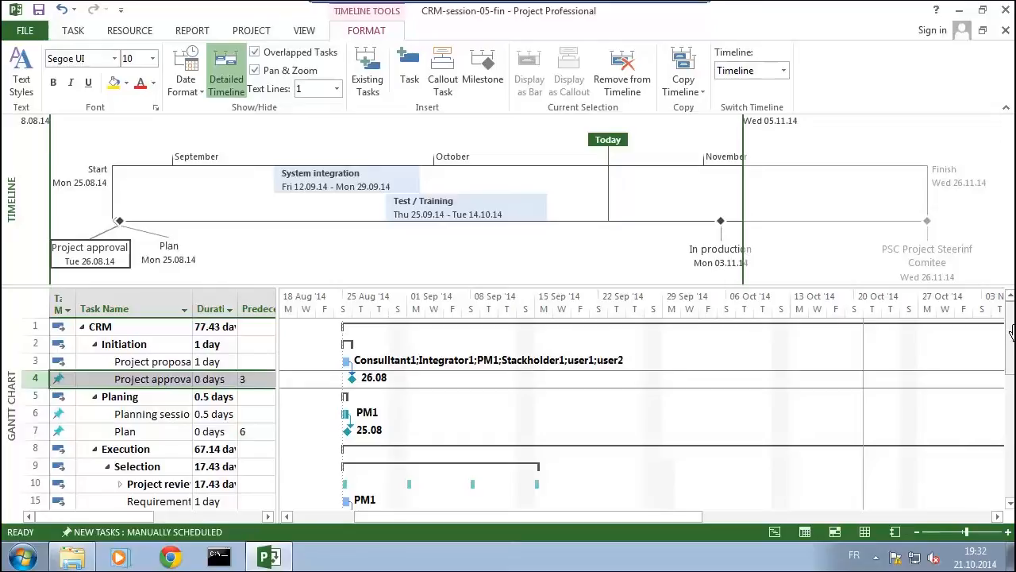
Expand the Test / Training phase and select its Functional test row.
left_click(305, 31)
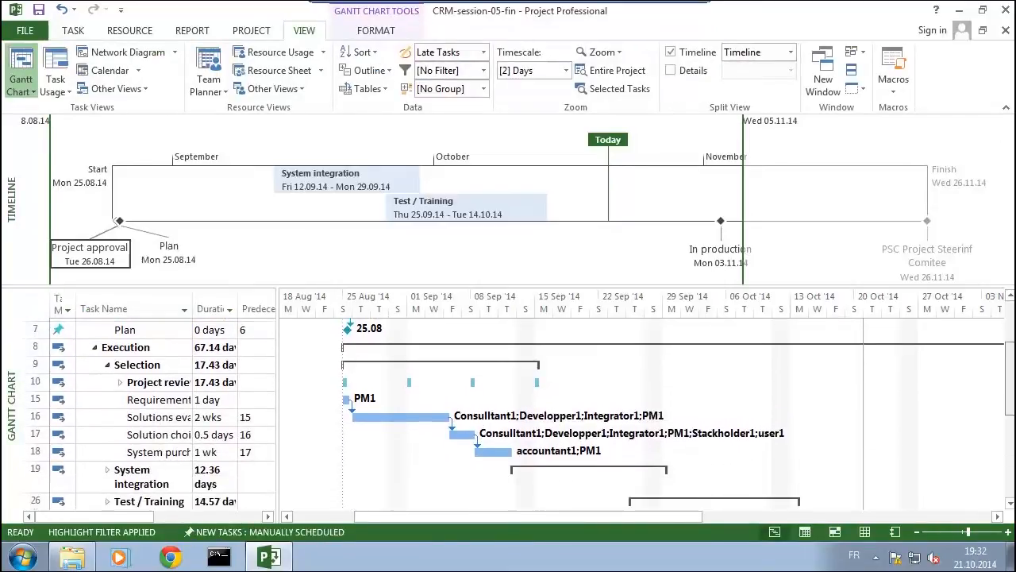
scroll("down", 3)
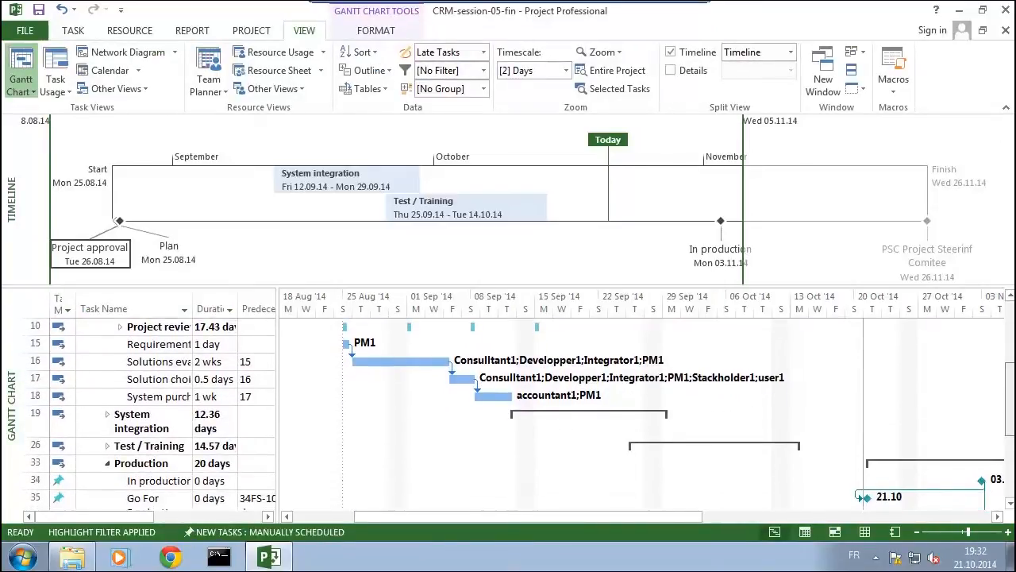
scroll("down", 3)
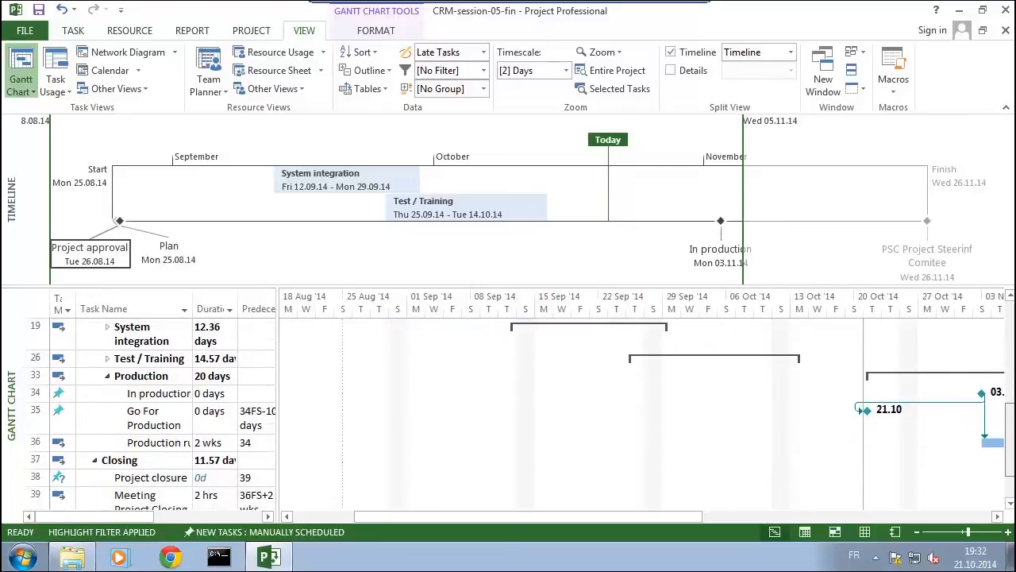
scroll("down", 3)
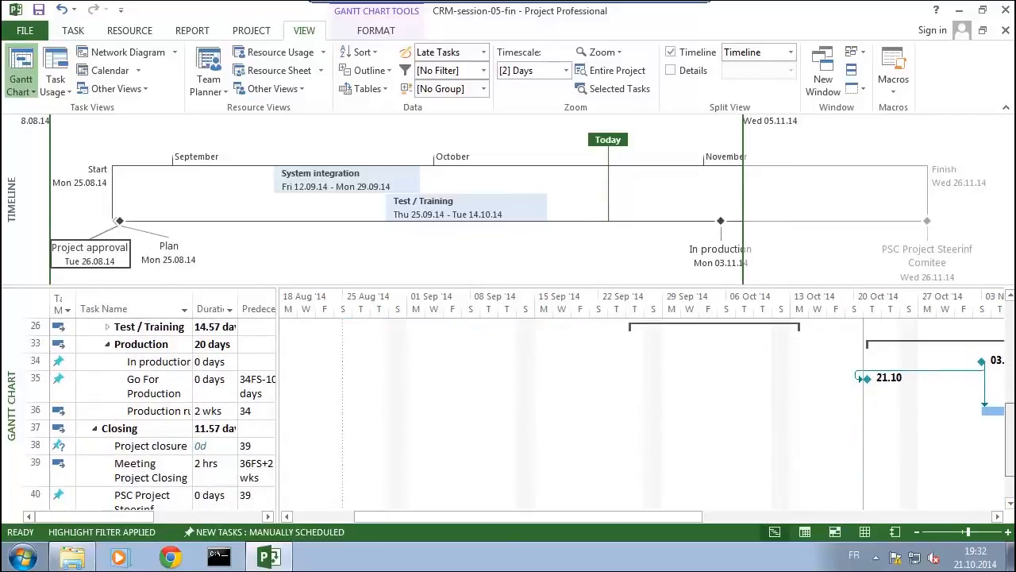
scroll("up", 3)
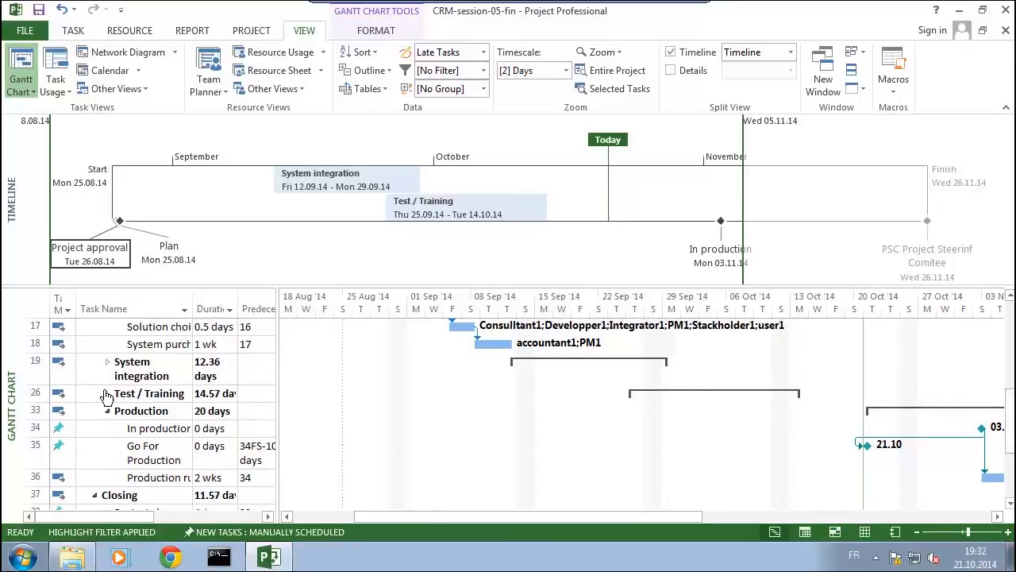
left_click(108, 394)
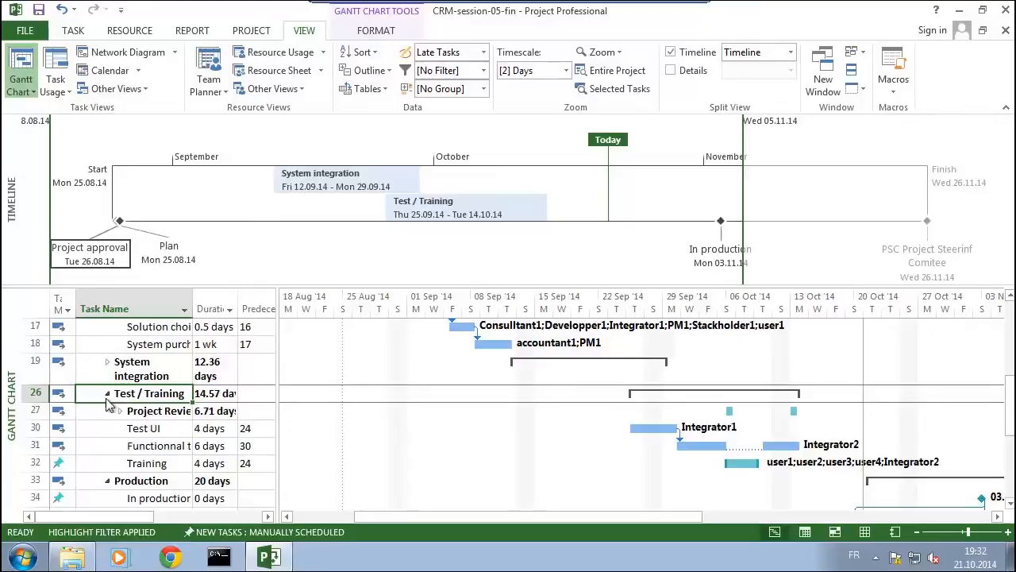
left_click(111, 444)
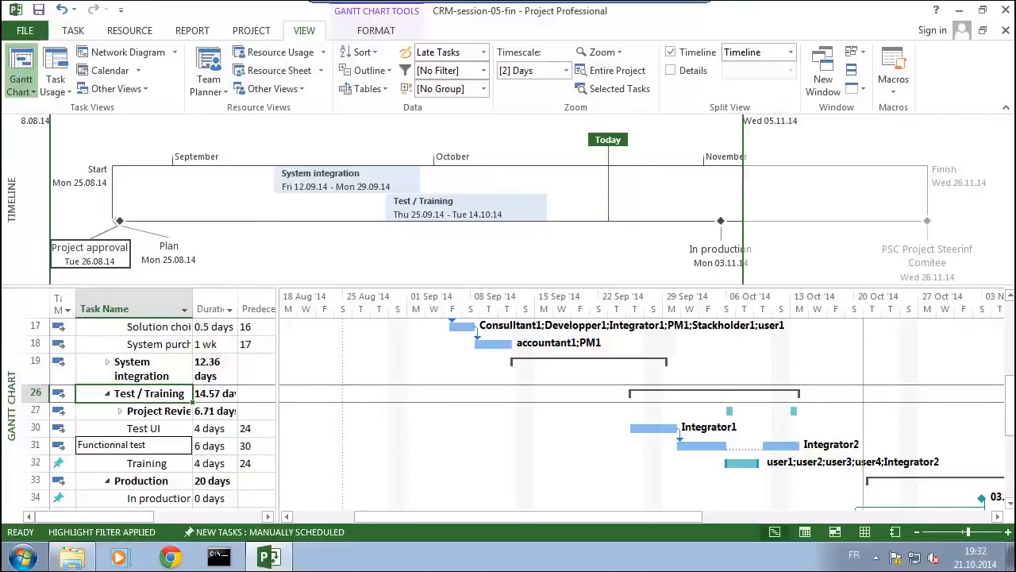
left_click(143, 445)
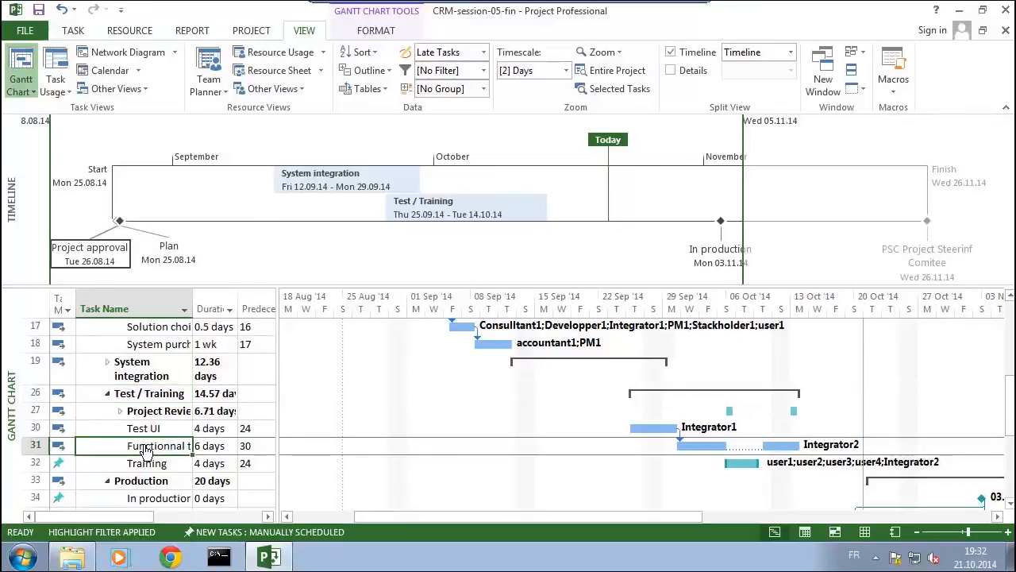
mouse_move(674, 441)
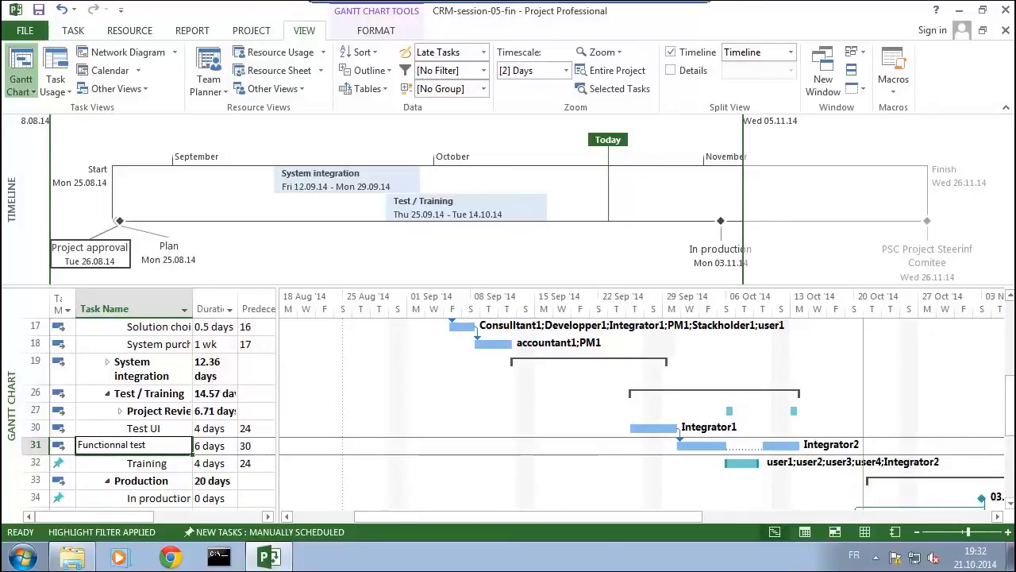
left_click(159, 444)
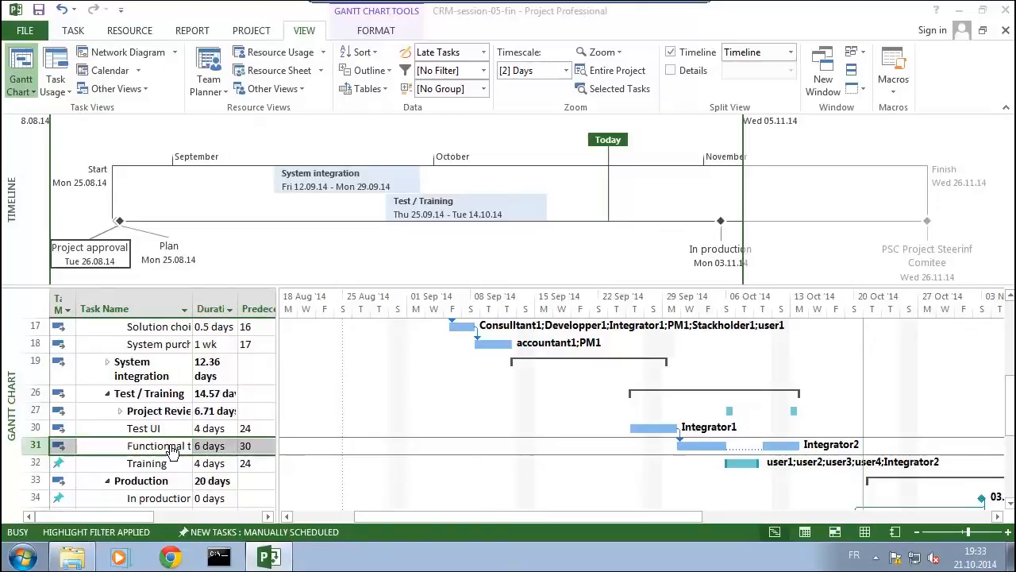
Mark Functional test as a milestone in Task Information's Advanced settings.
double_click(143, 445)
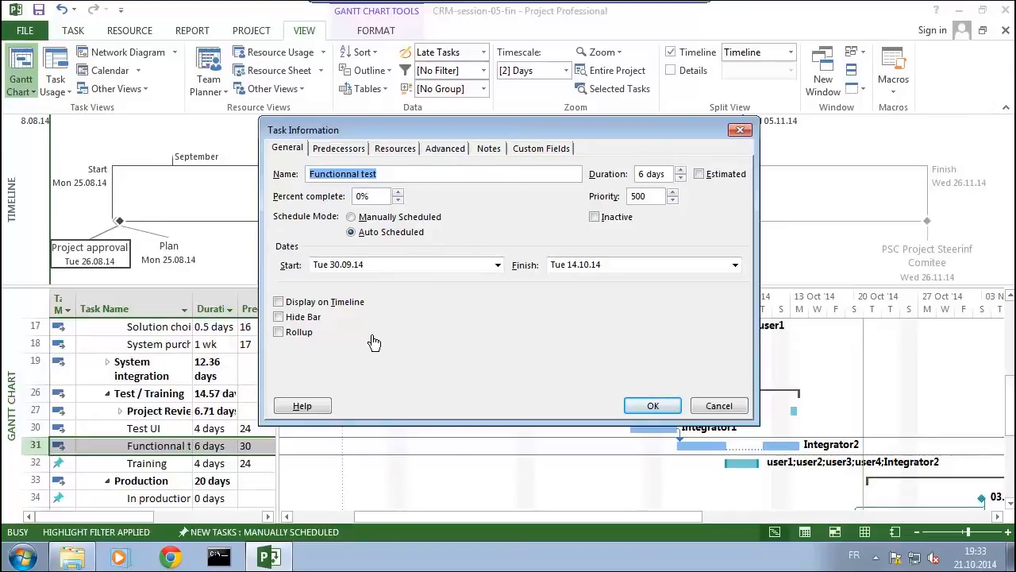
mouse_move(404, 168)
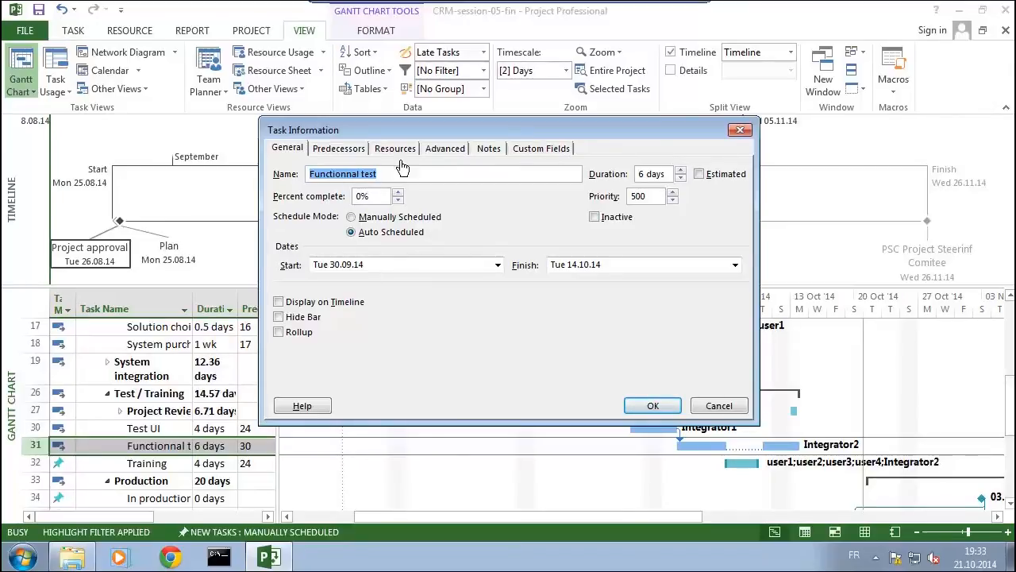
left_click(445, 147)
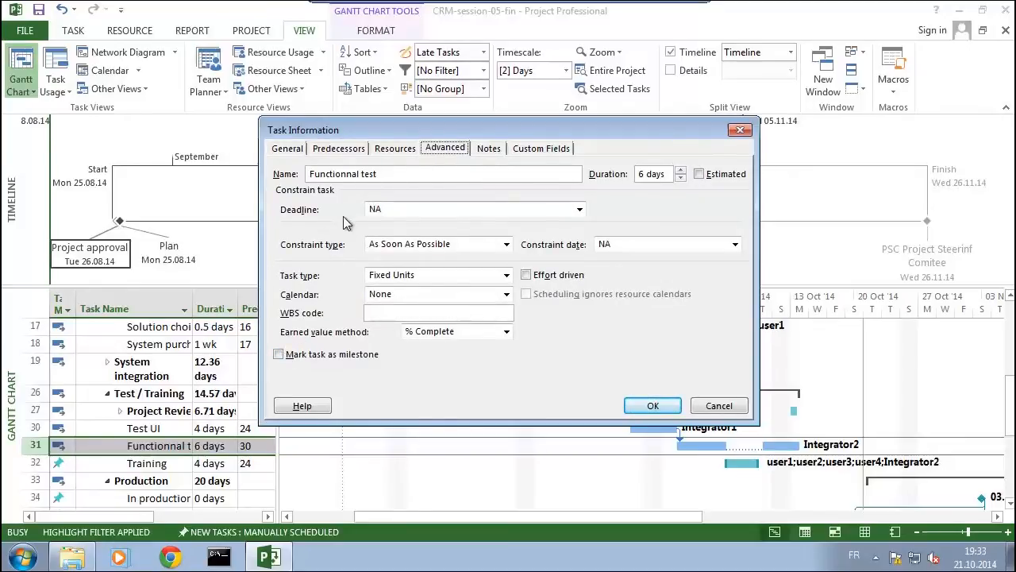
mouse_move(336, 286)
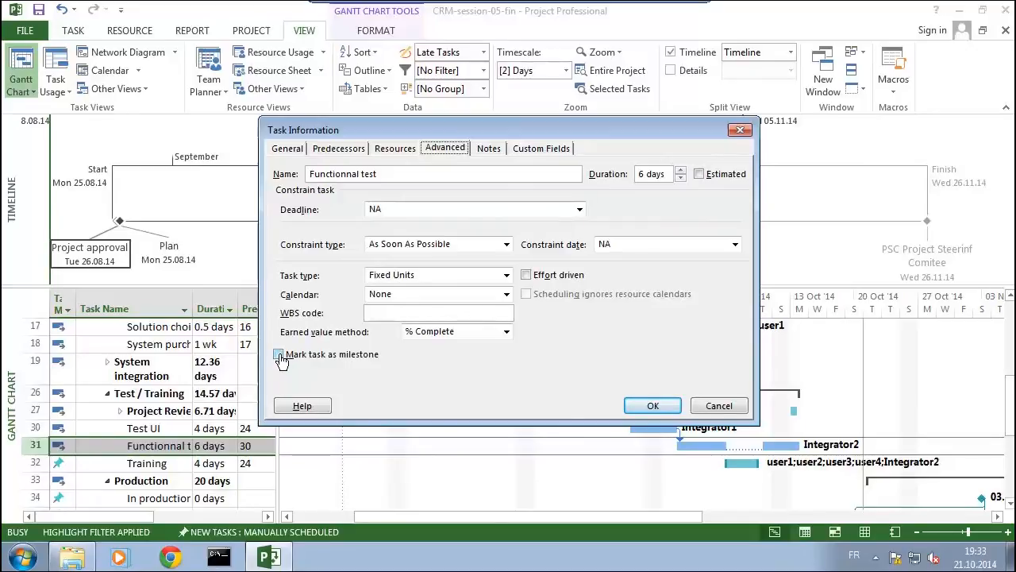
mouse_move(341, 359)
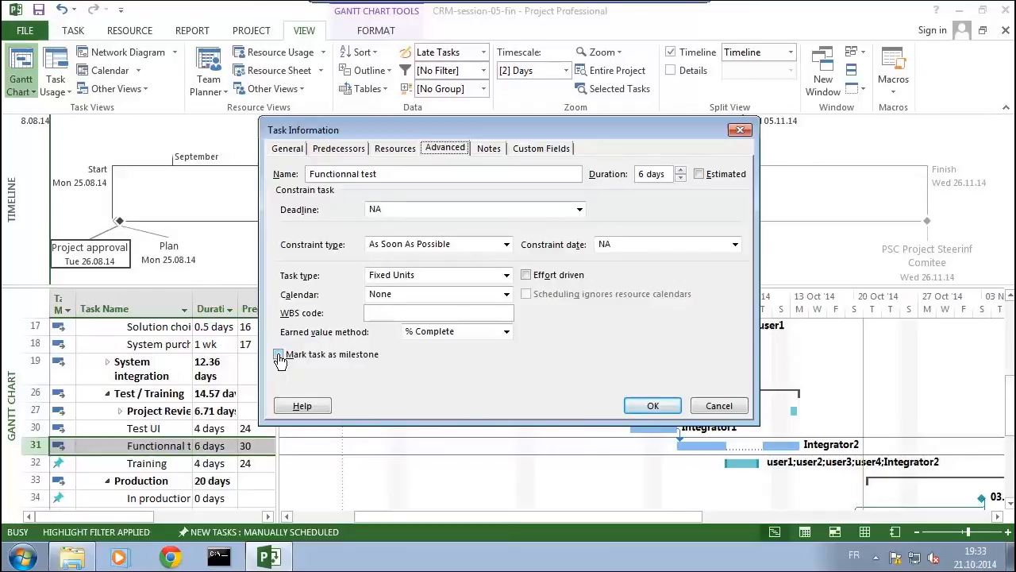
left_click(278, 354)
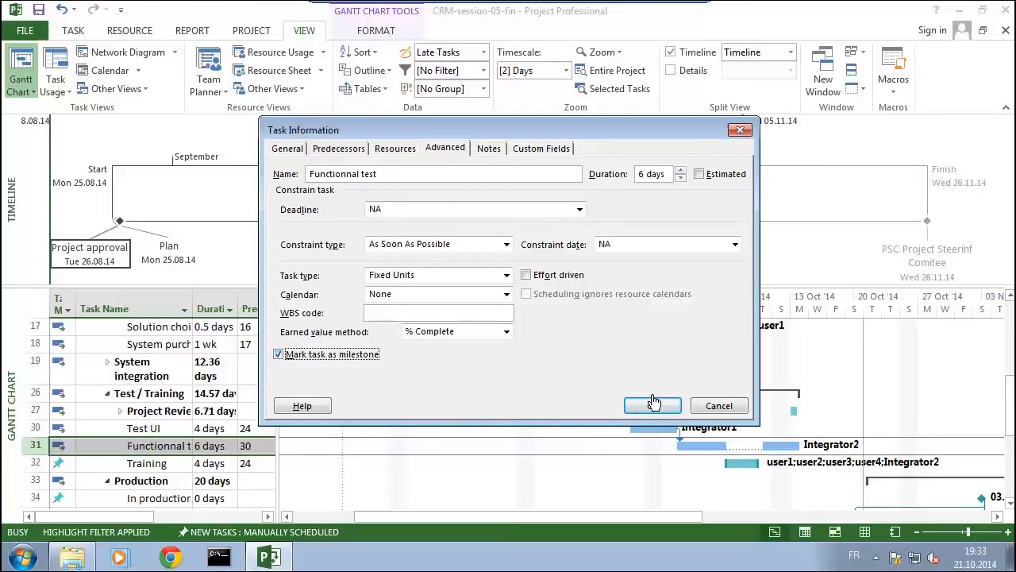
left_click(651, 405)
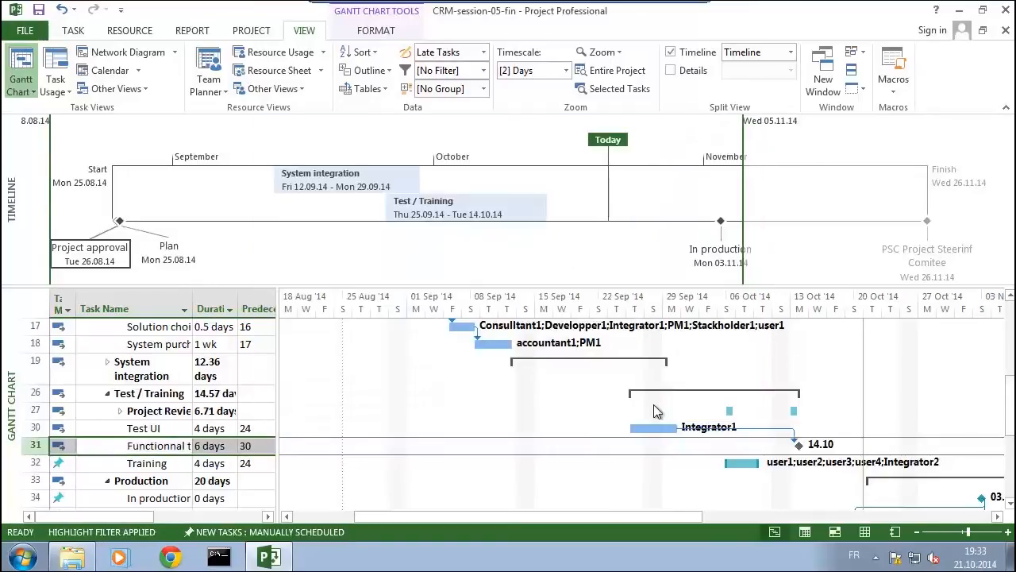
mouse_move(781, 432)
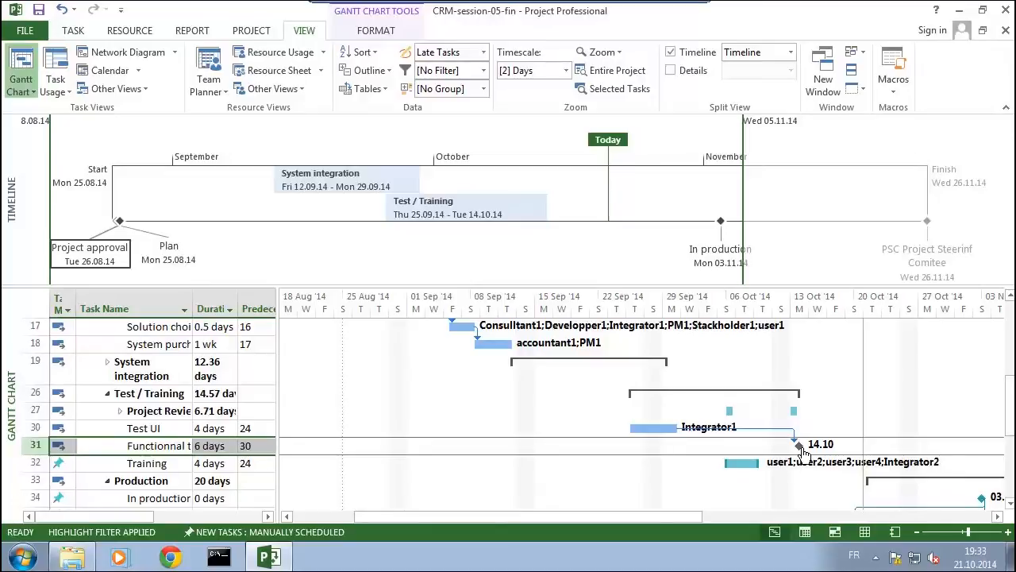
mouse_move(425, 449)
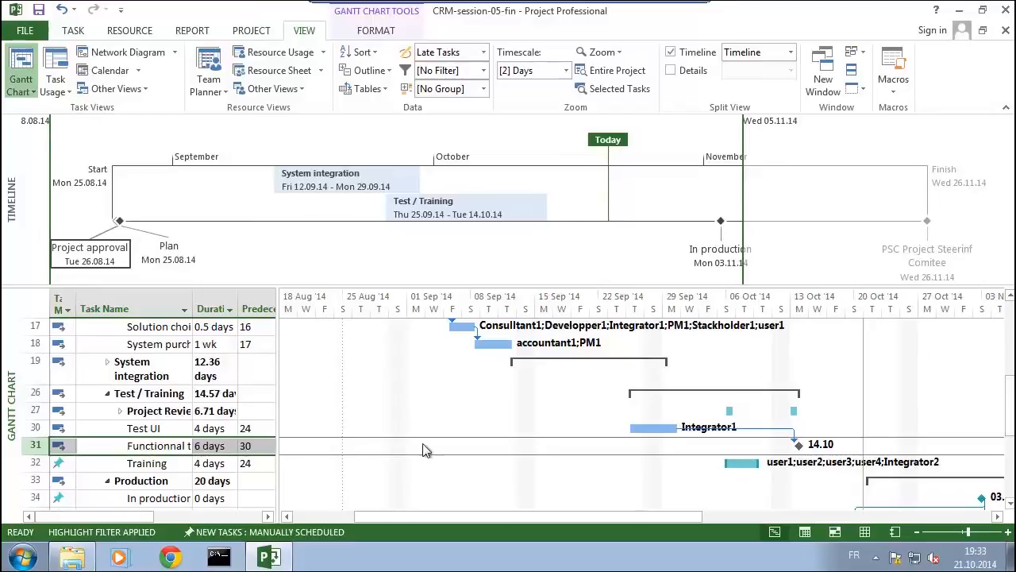
mouse_move(152, 452)
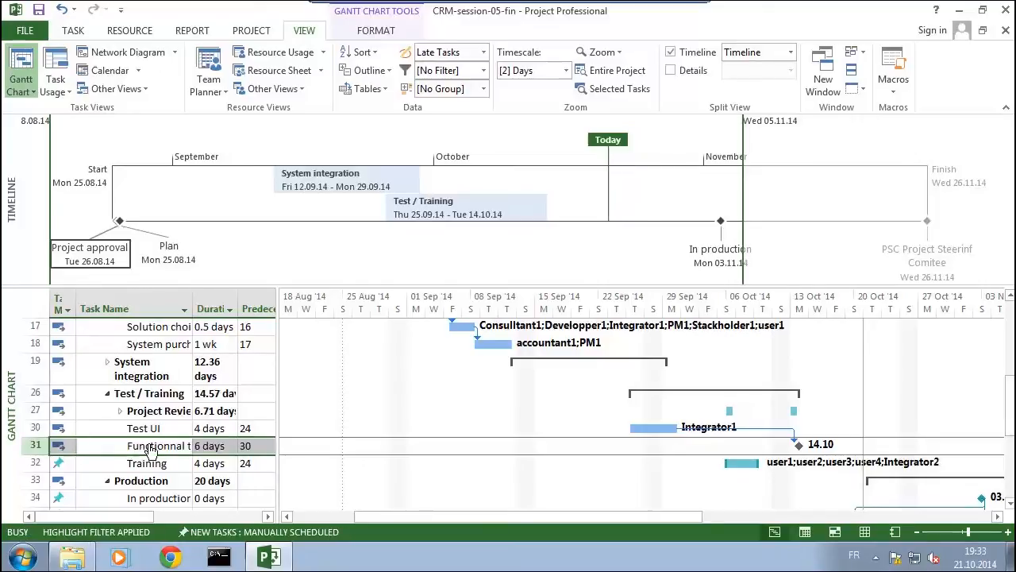
Enable Display on Timeline for the Functional test milestone (Tue 14.10.14).
double_click(146, 445)
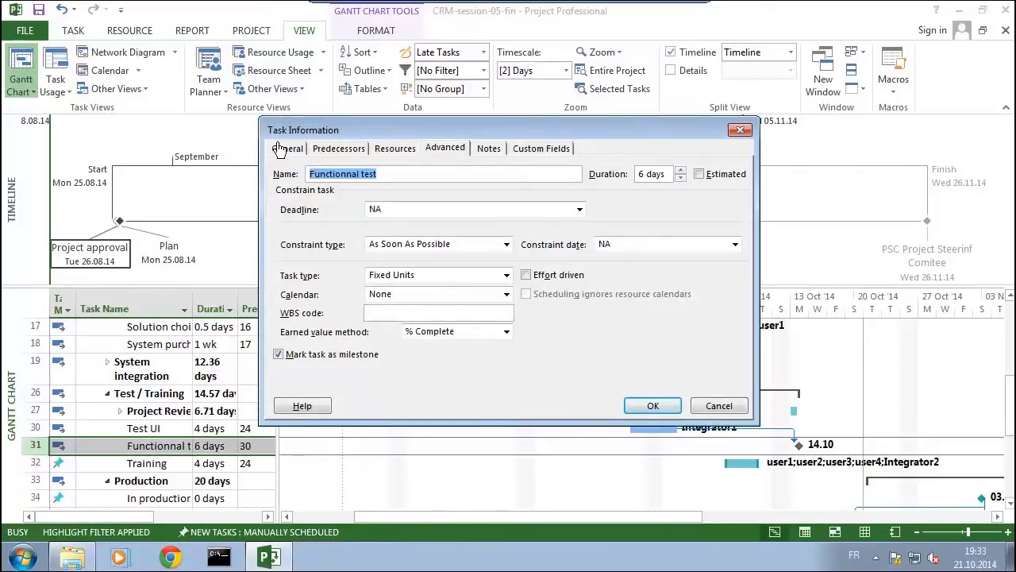
left_click(286, 147)
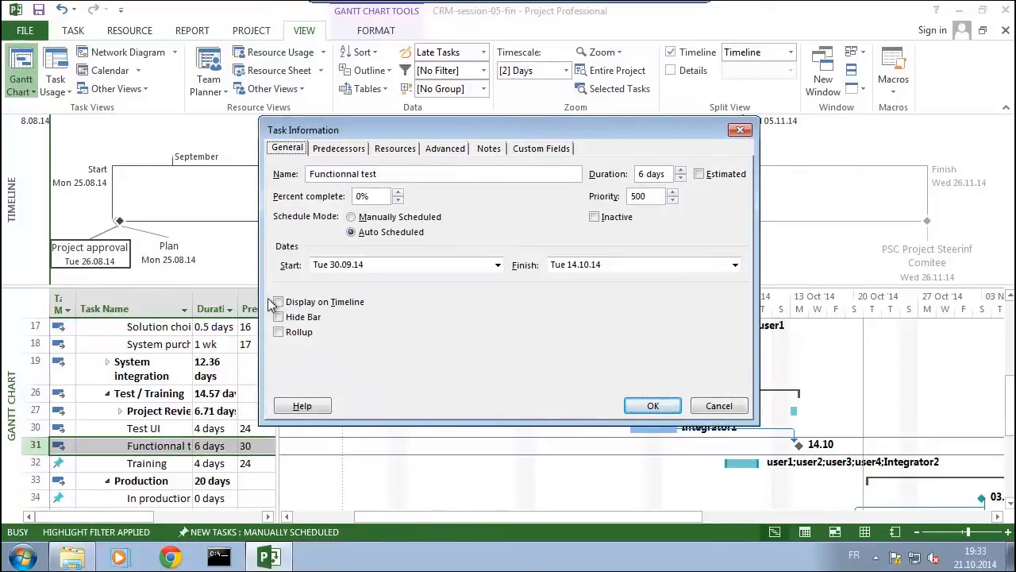
left_click(279, 302)
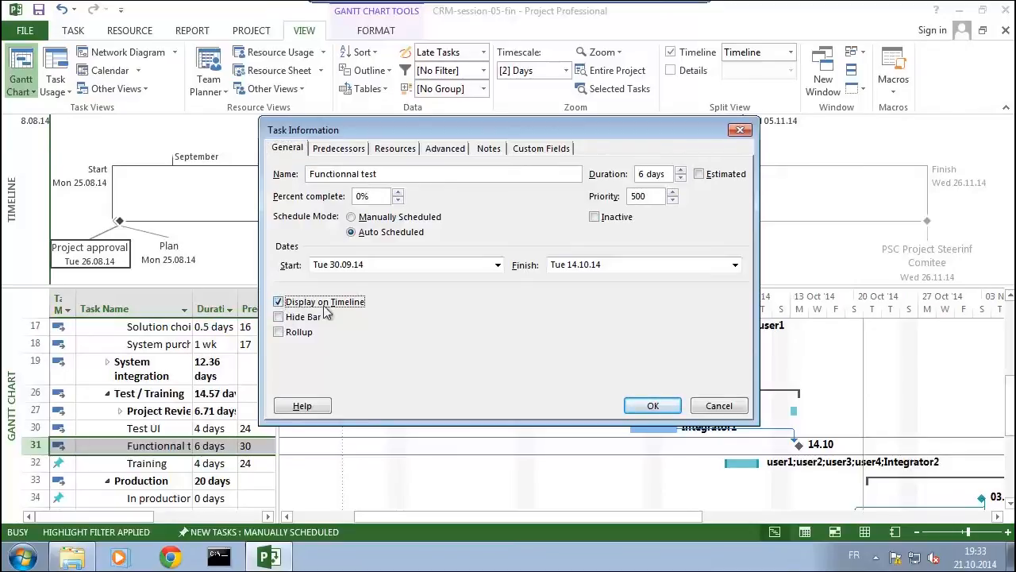
mouse_move(653, 406)
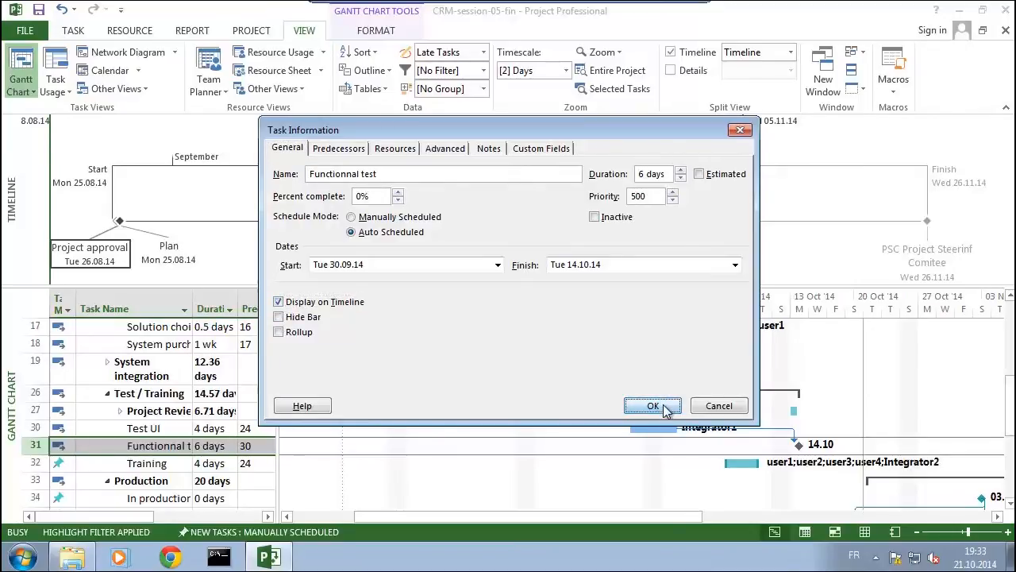
left_click(652, 407)
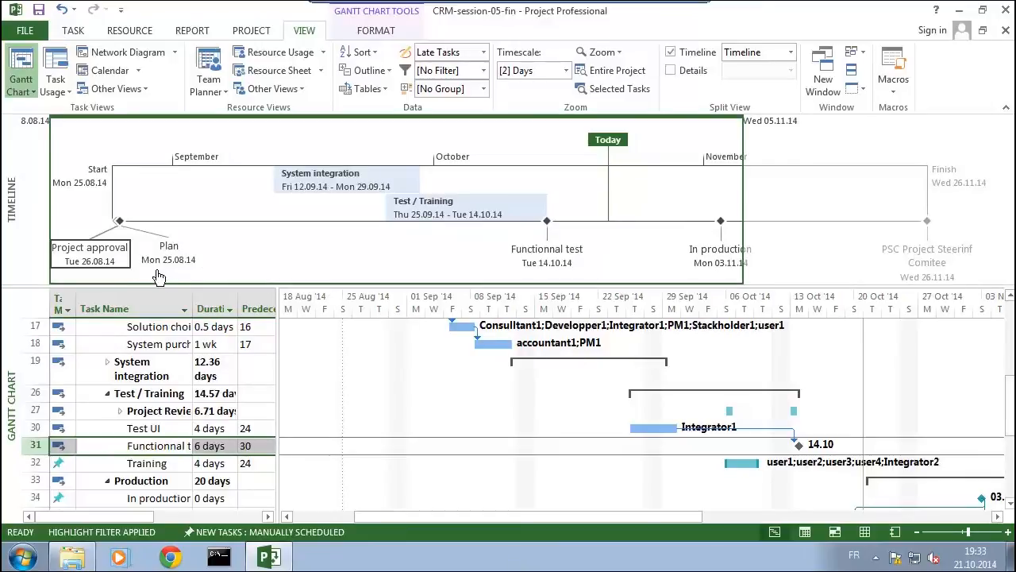
mouse_move(89, 254)
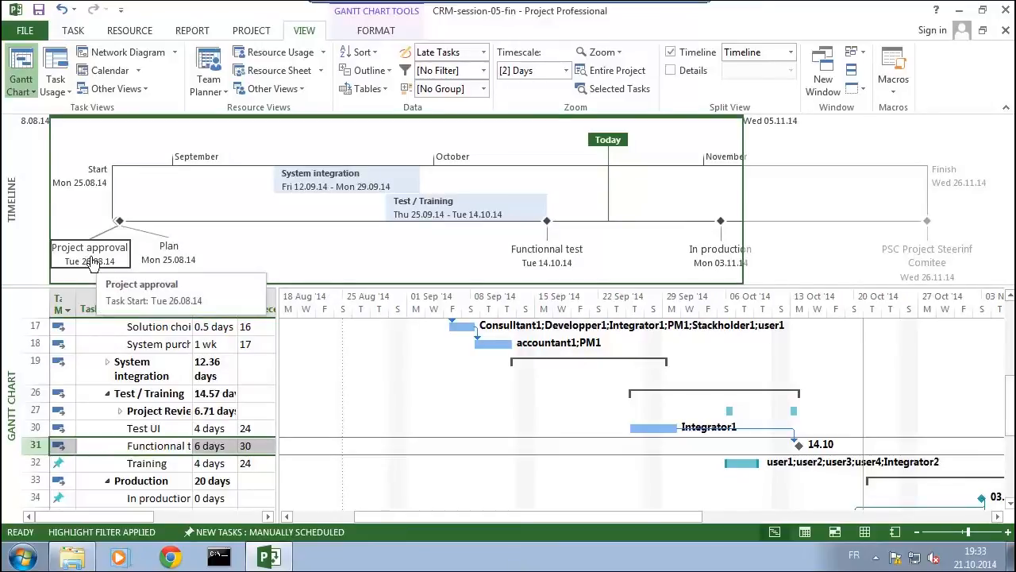
mouse_move(175, 251)
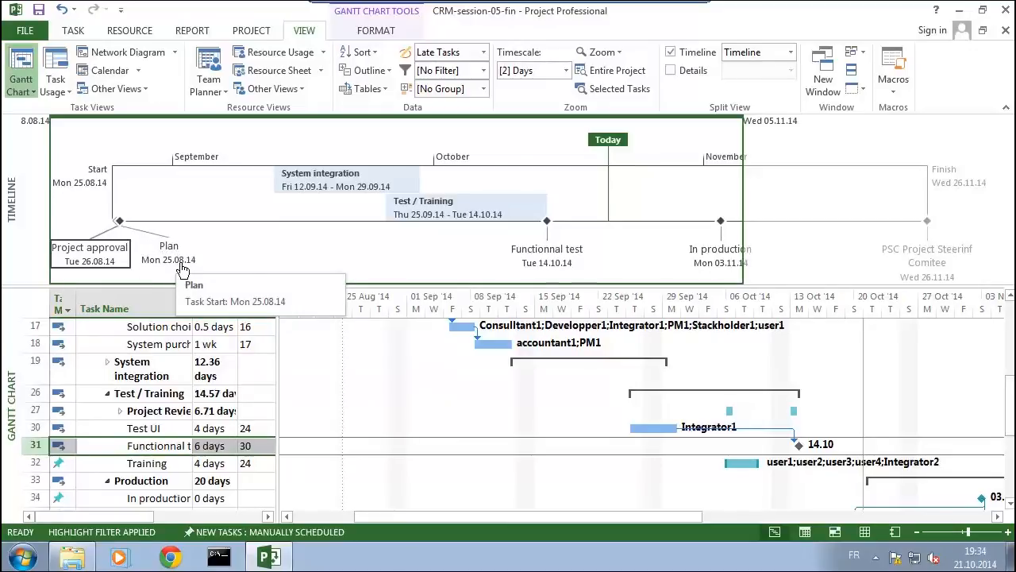
mouse_move(480, 267)
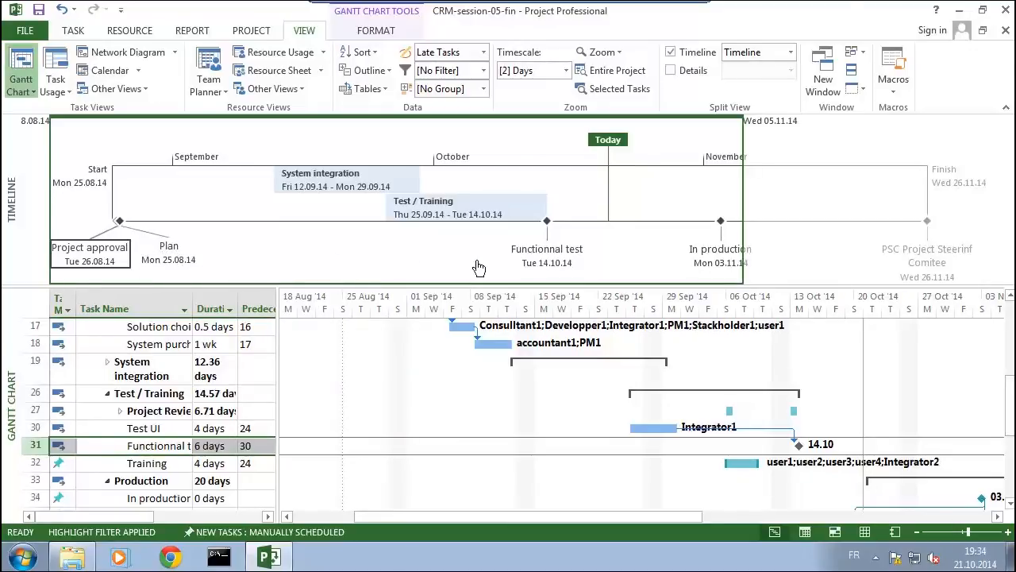
mouse_move(578, 261)
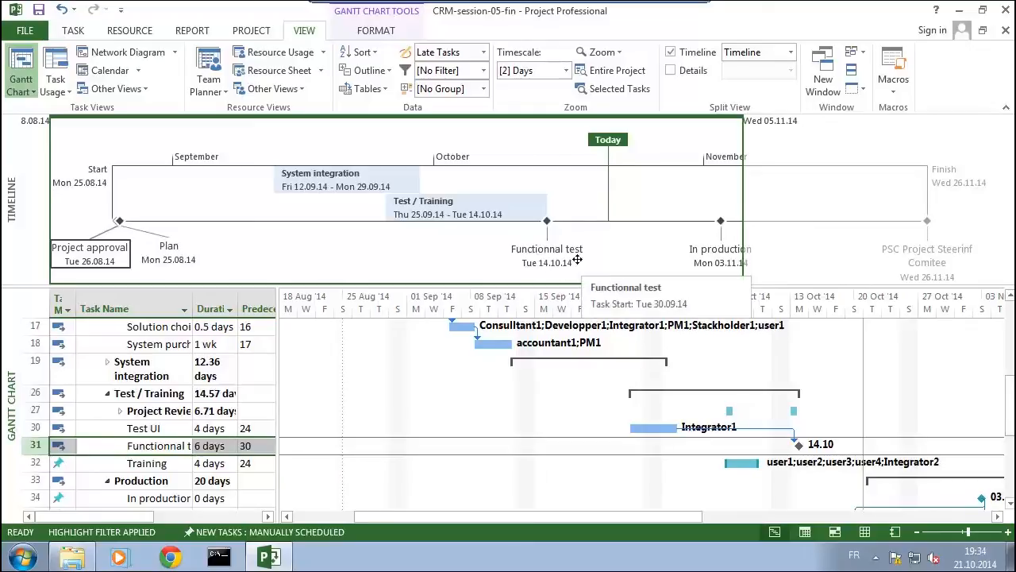
mouse_move(556, 273)
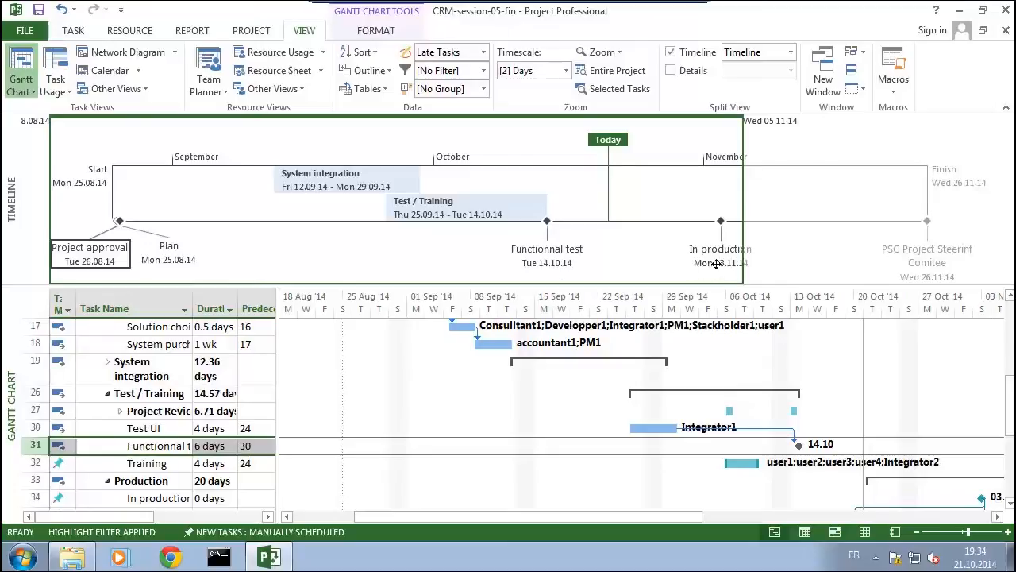
mouse_move(720, 264)
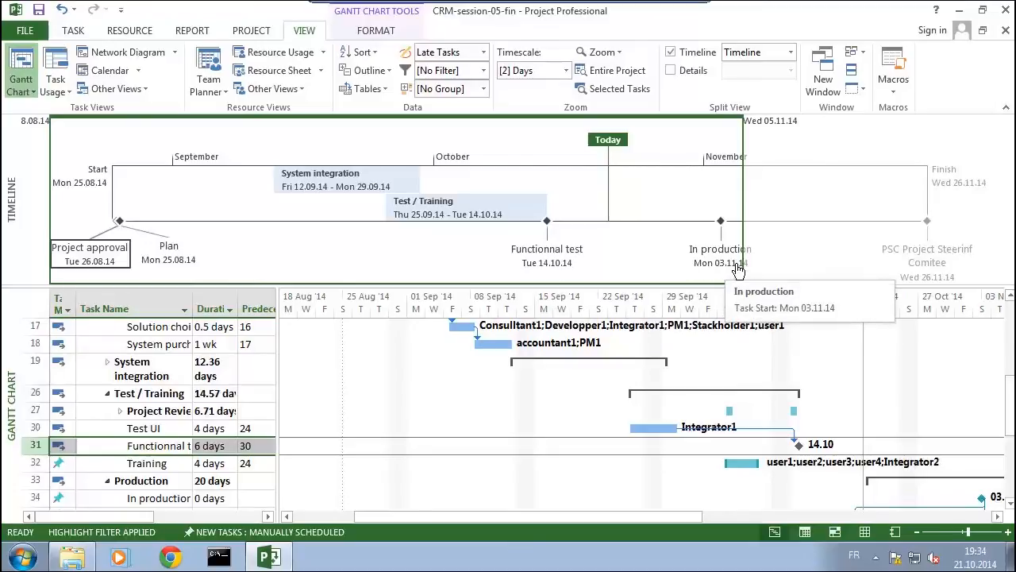
mouse_move(638, 238)
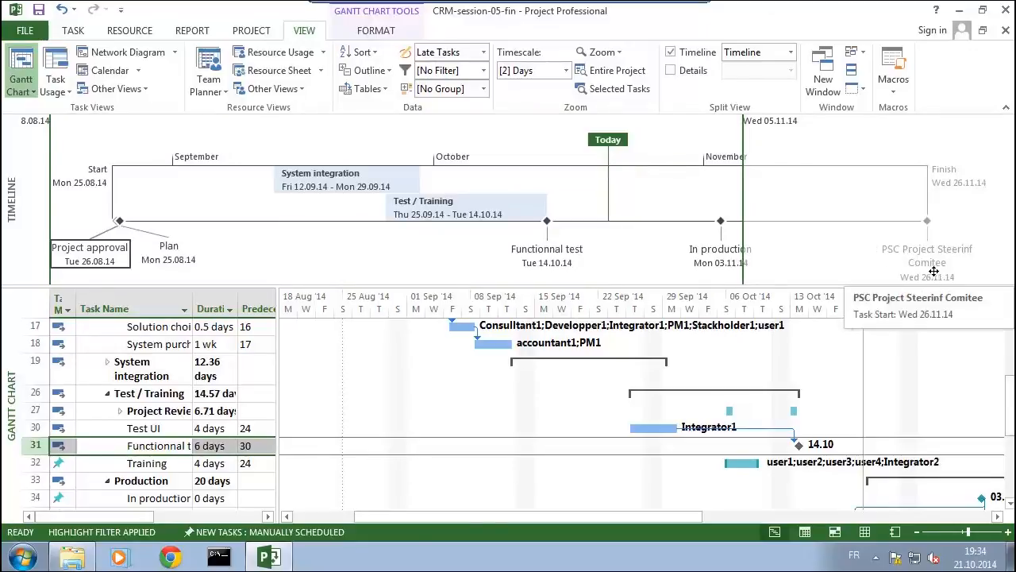
mouse_move(999, 380)
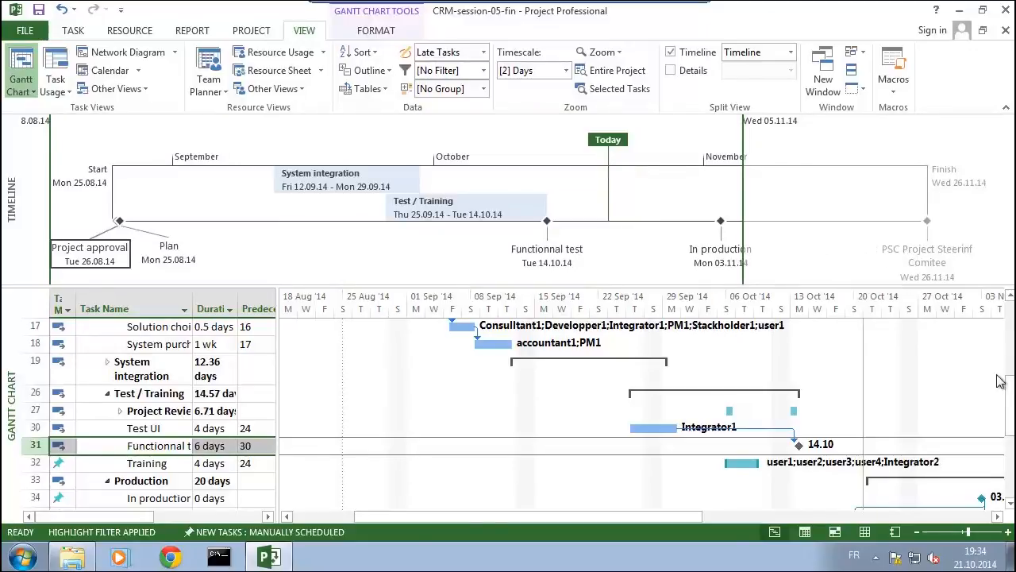
Enable Display on Timeline for the Go For Production milestone (Tue 21.10.14).
scroll("down", 3)
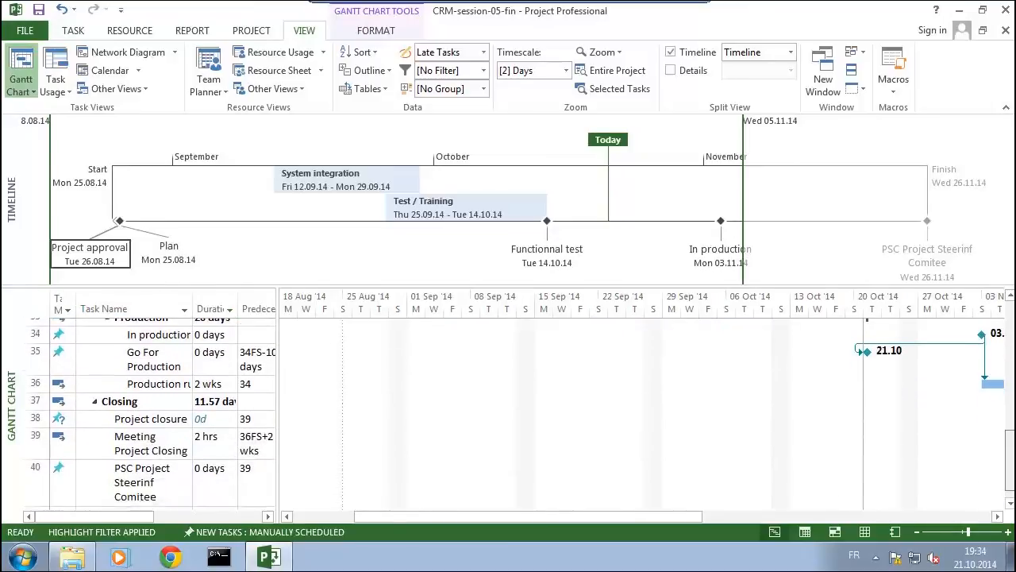
scroll("down", 3)
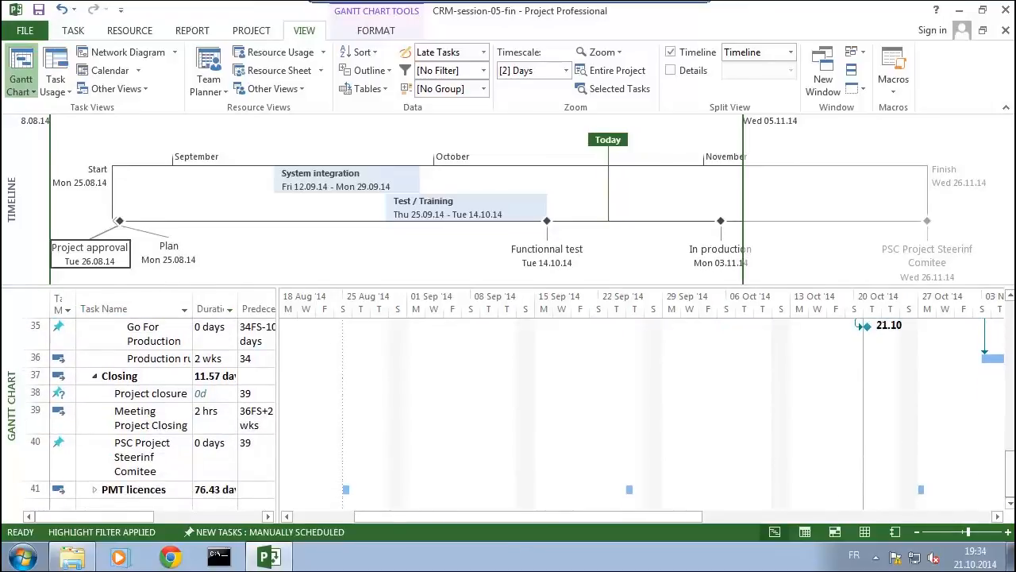
mouse_move(377, 396)
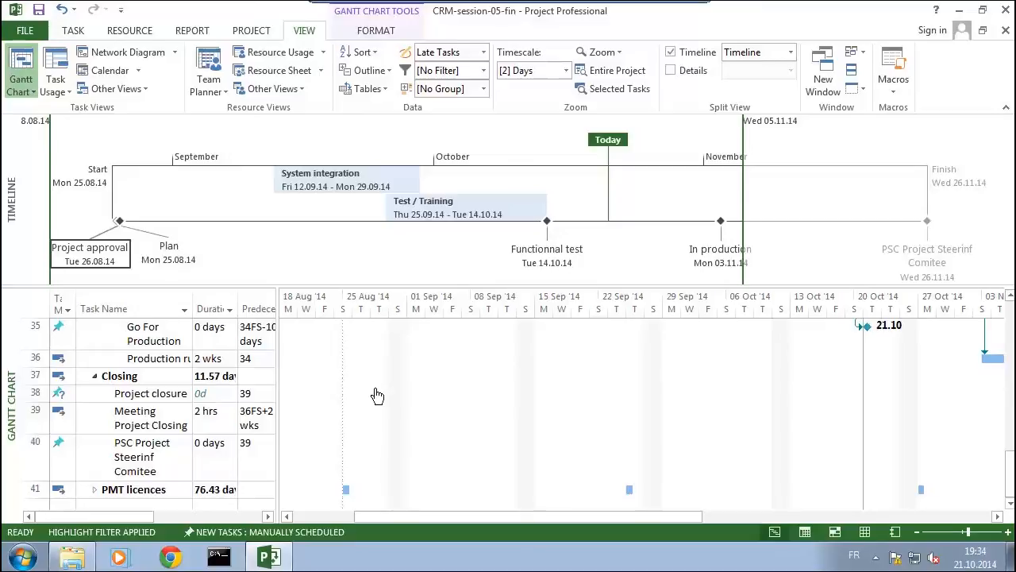
mouse_move(197, 343)
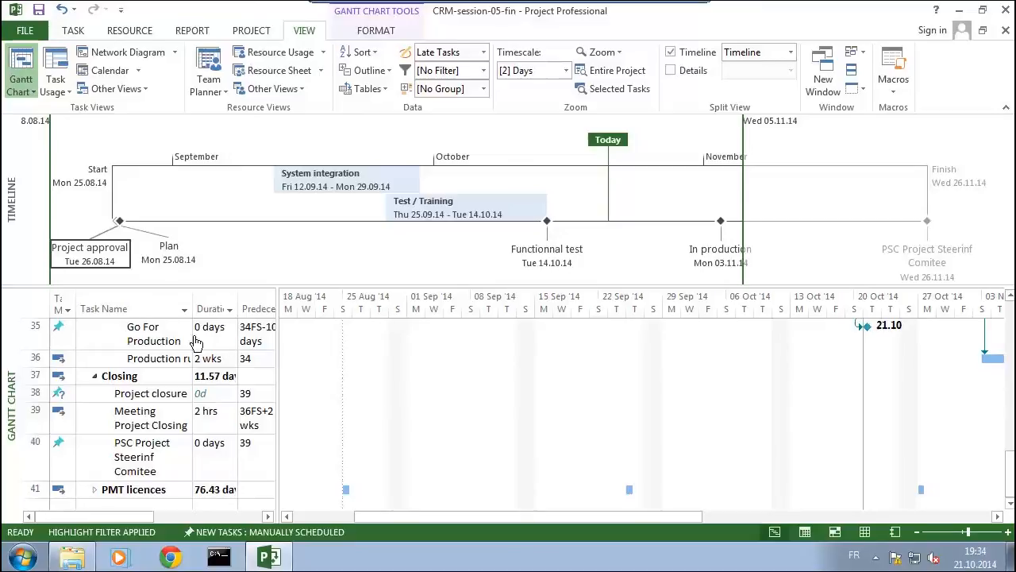
left_click(133, 327)
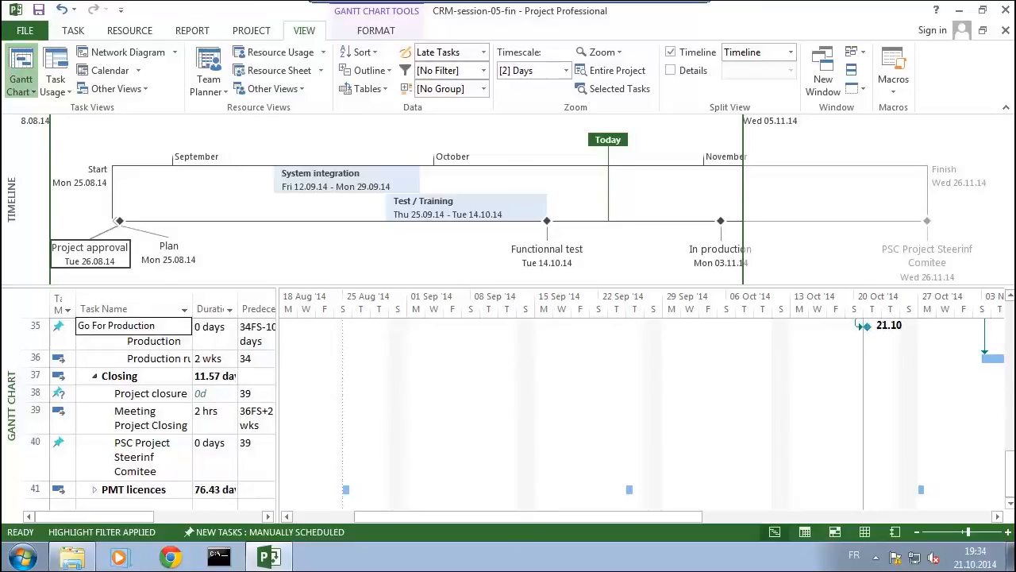
double_click(116, 326)
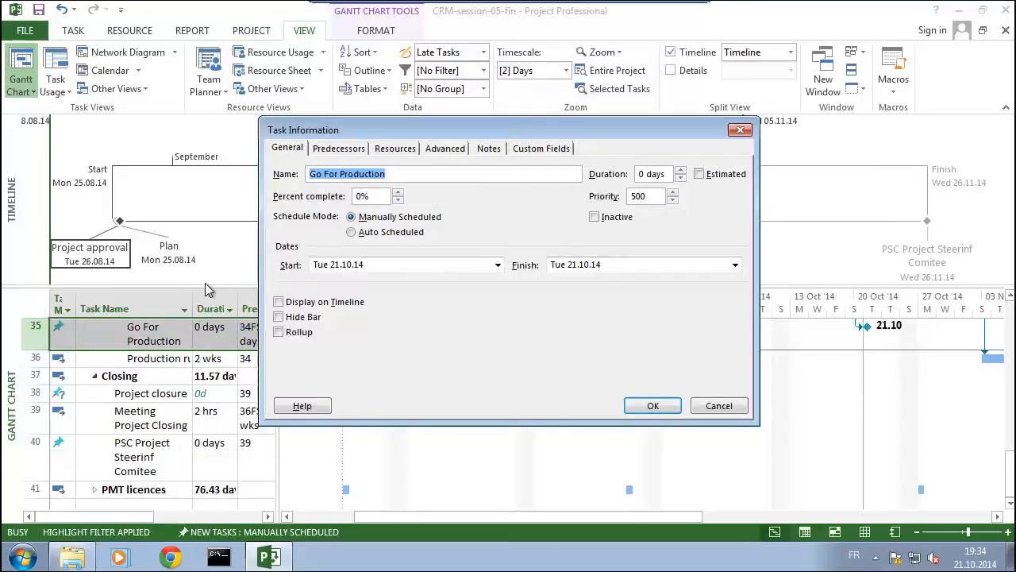
left_click(279, 301)
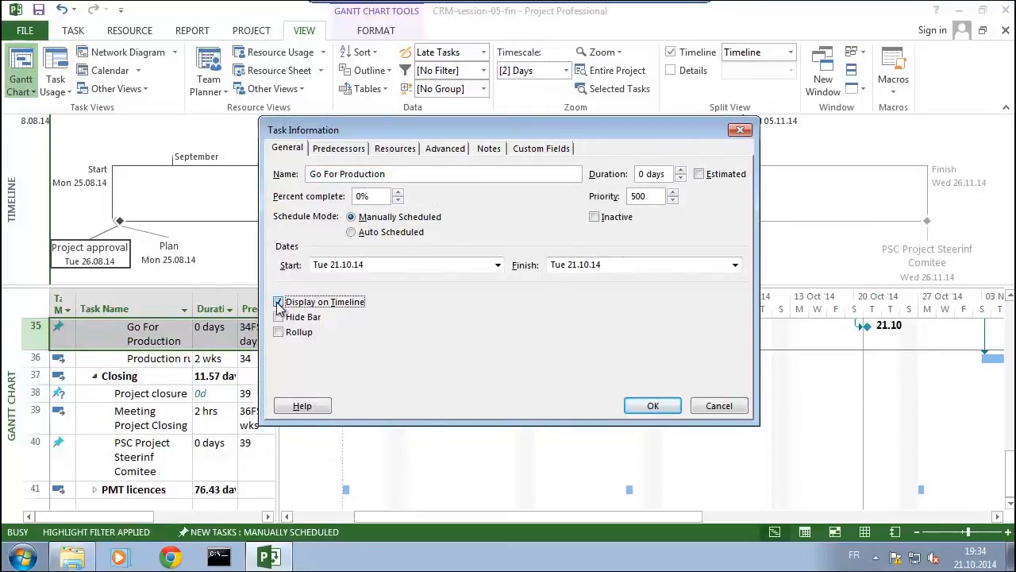
left_click(651, 405)
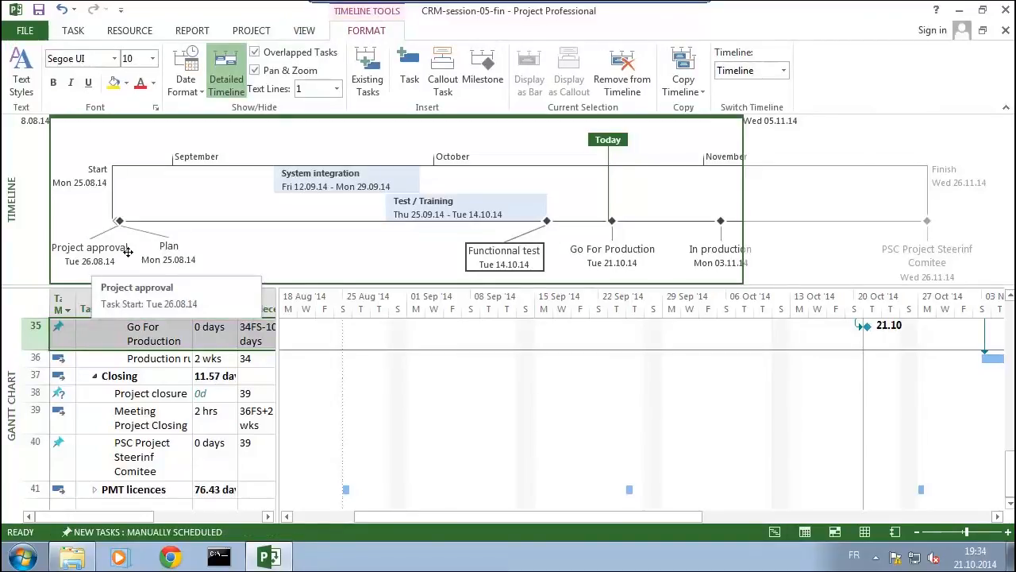
mouse_move(368, 259)
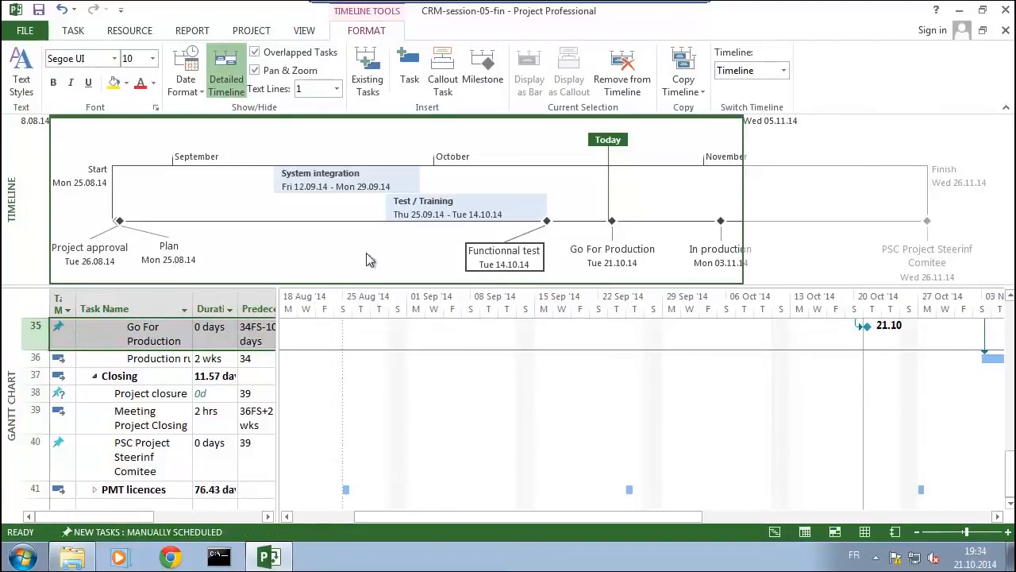
mouse_move(486, 263)
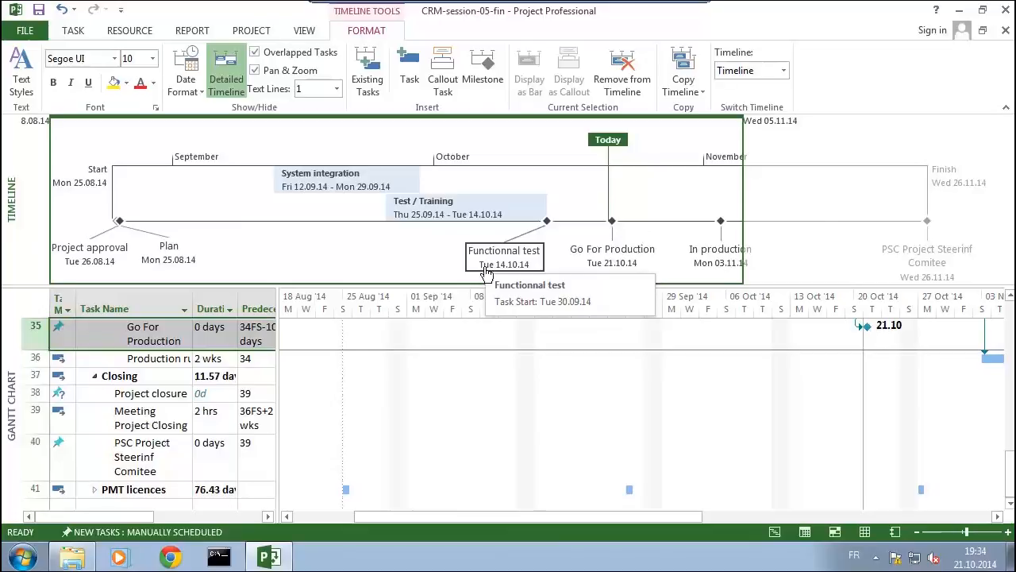
mouse_move(601, 278)
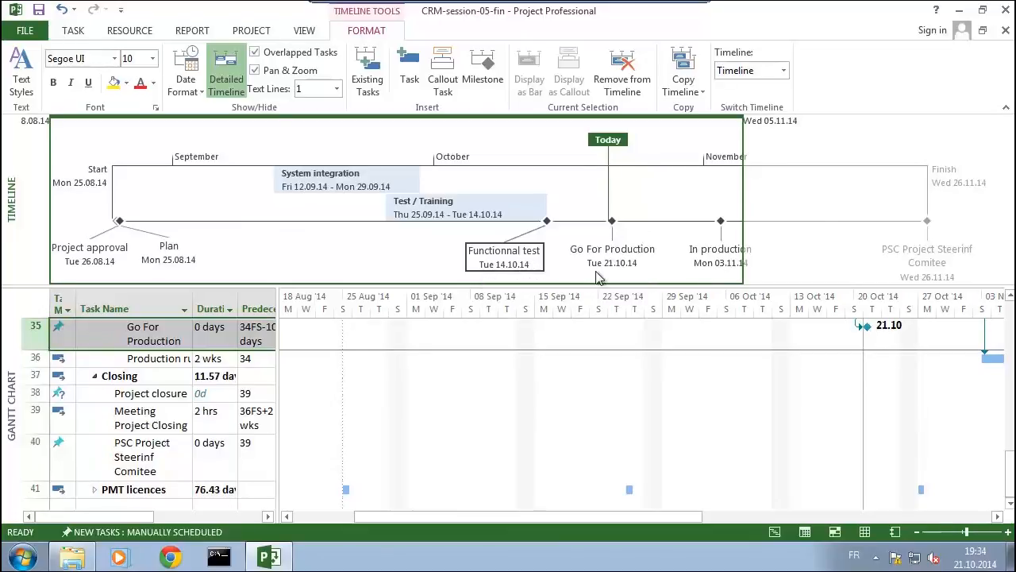
mouse_move(613, 254)
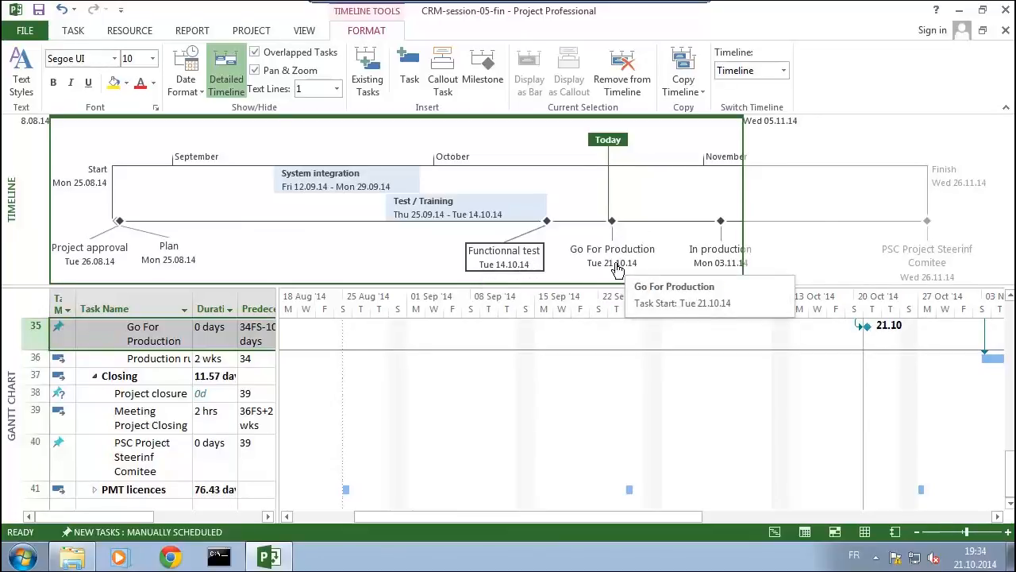
mouse_move(956, 256)
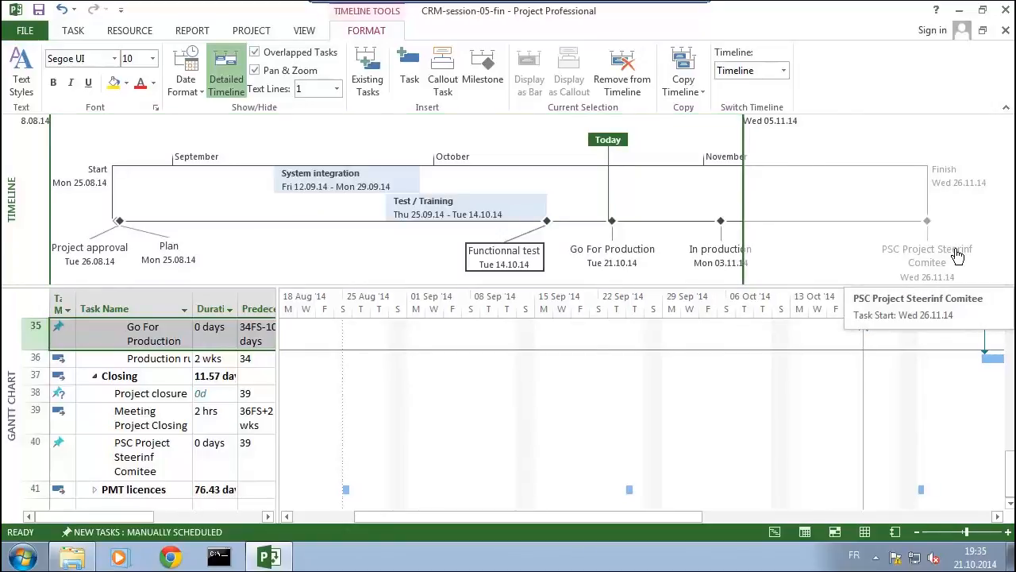
Show the Milestone Report listing upcoming and completed milestones.
left_click(190, 30)
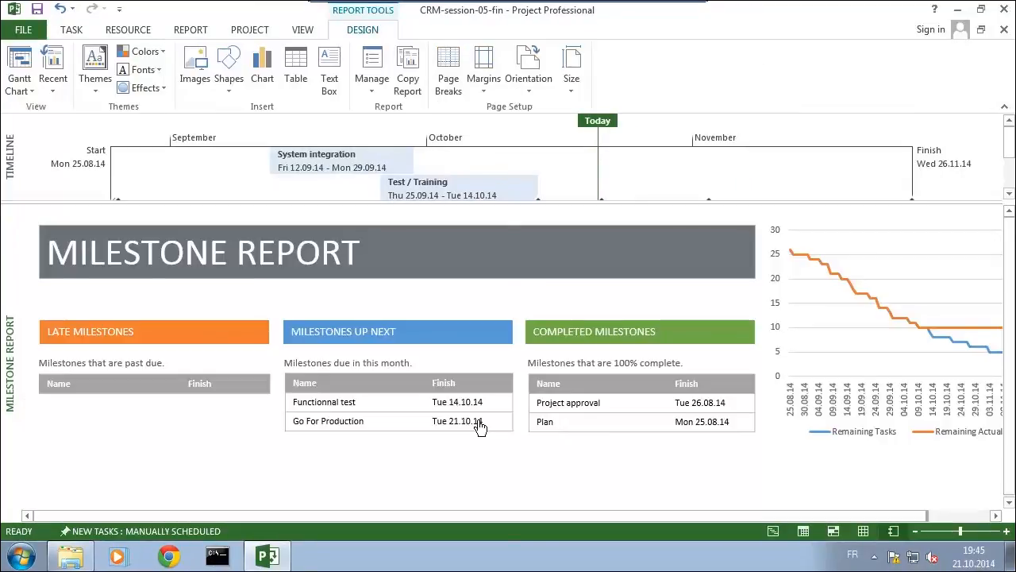